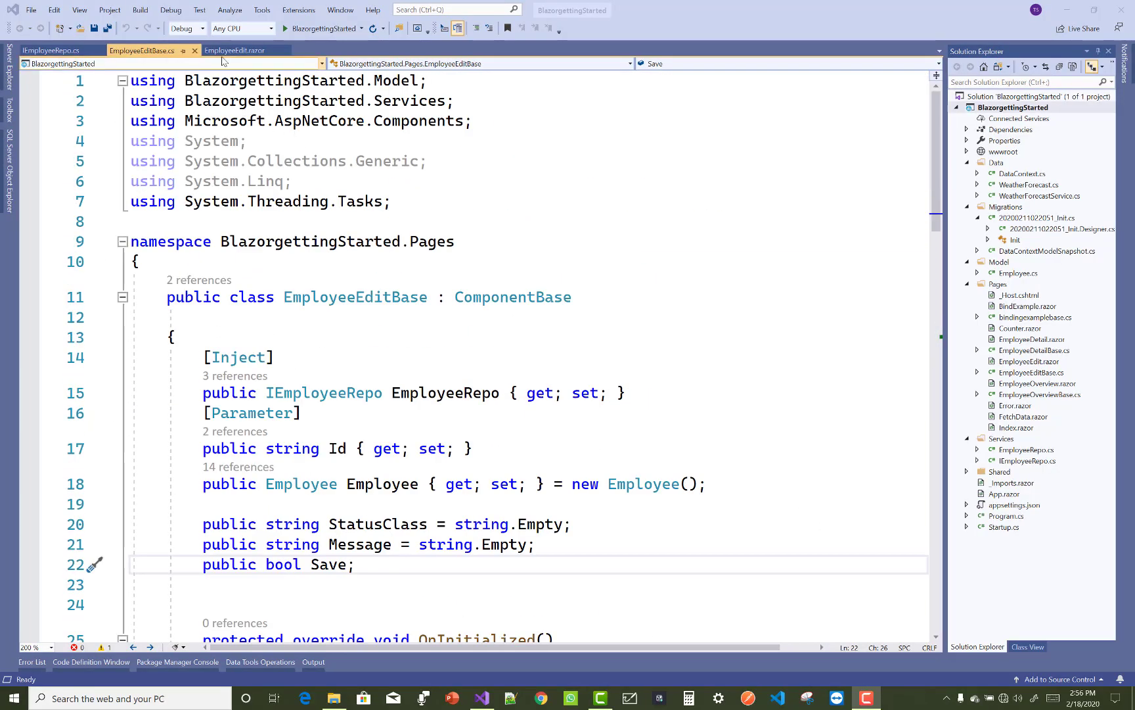
# Review the EmployeeEdit markup, then bring up the IEmployeeRepo interface file
pyautogui.click(234, 51)
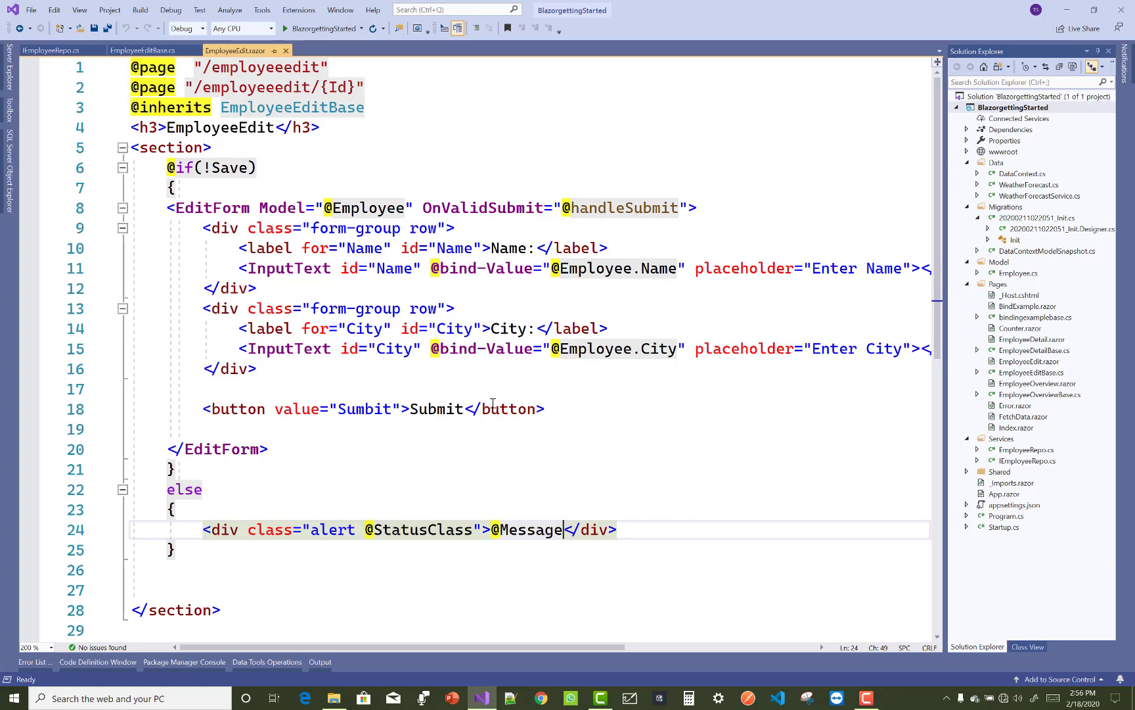
pyautogui.moveTo(817, 389)
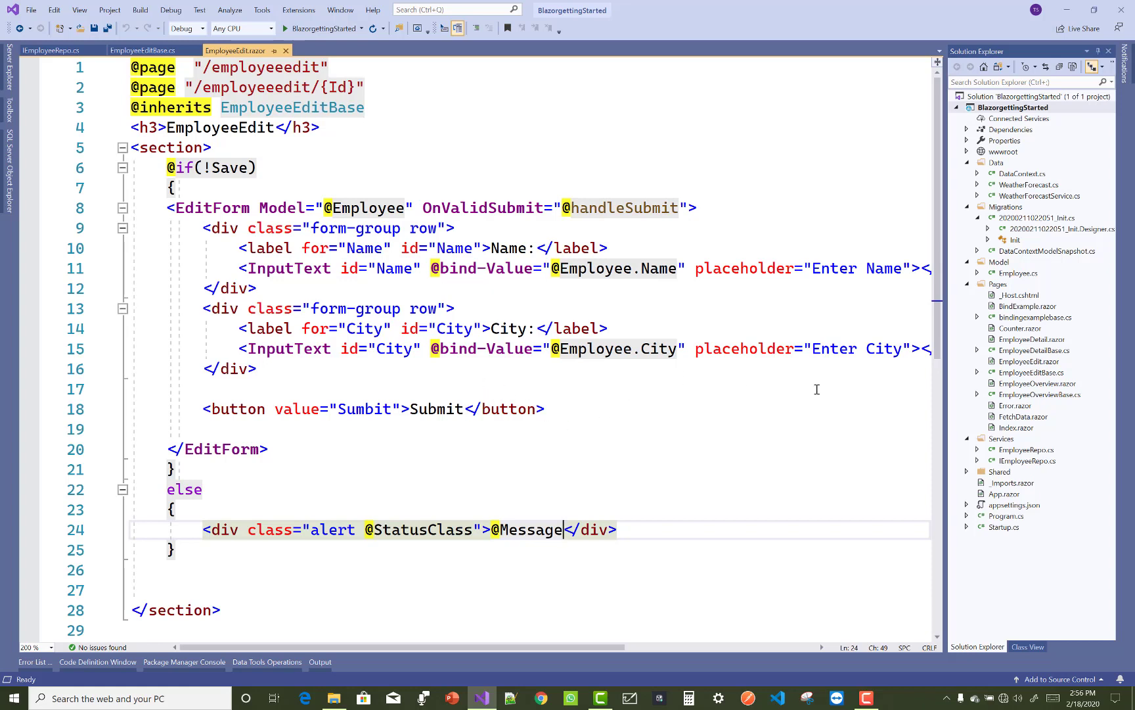
pyautogui.moveTo(1021, 470)
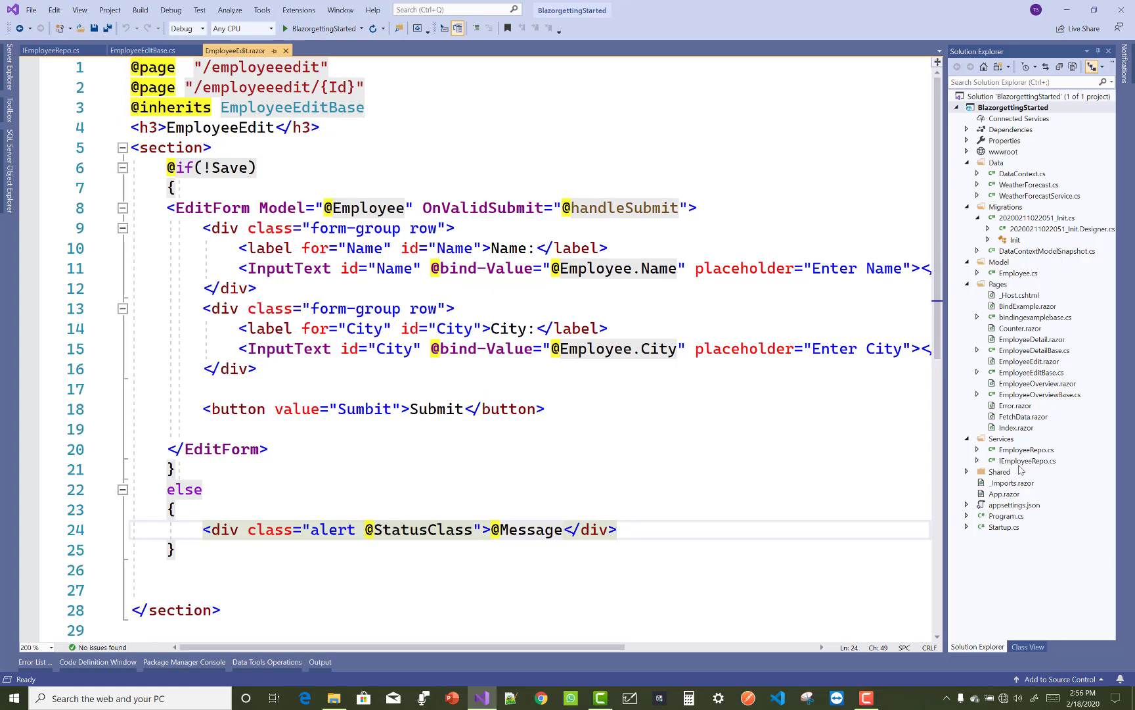
pyautogui.click(1028, 460)
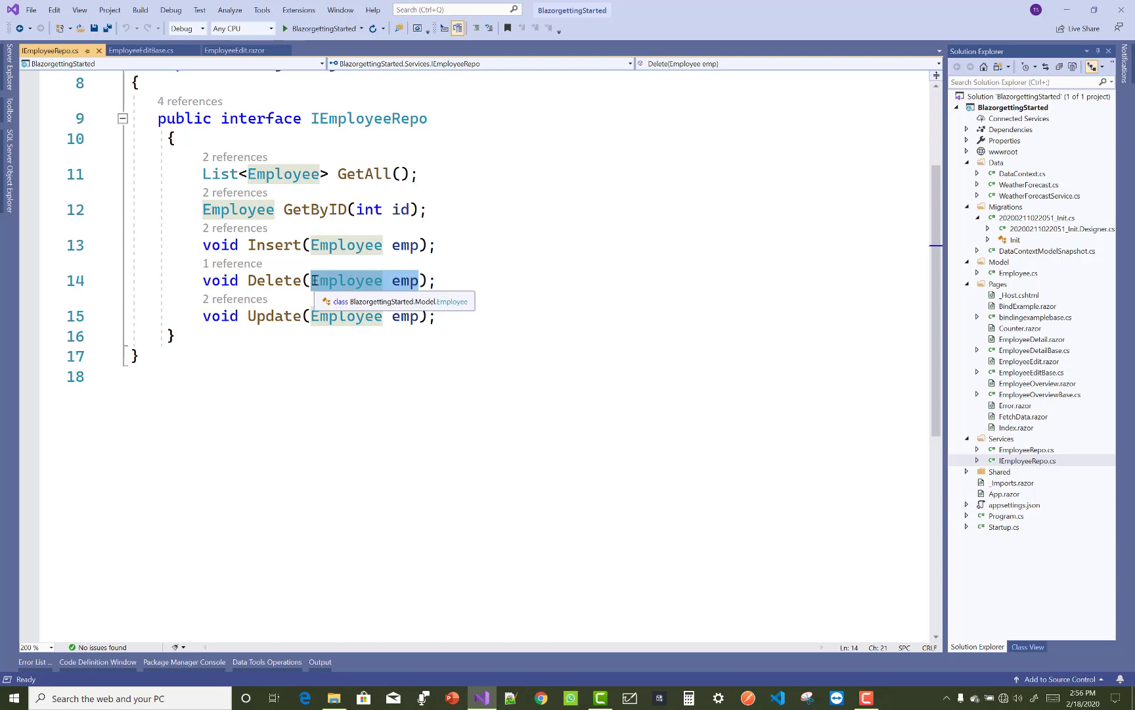
# Change the interface's Delete parameter to 'int id' and save IEmployeeRepo.cs
pyautogui.write('int id')
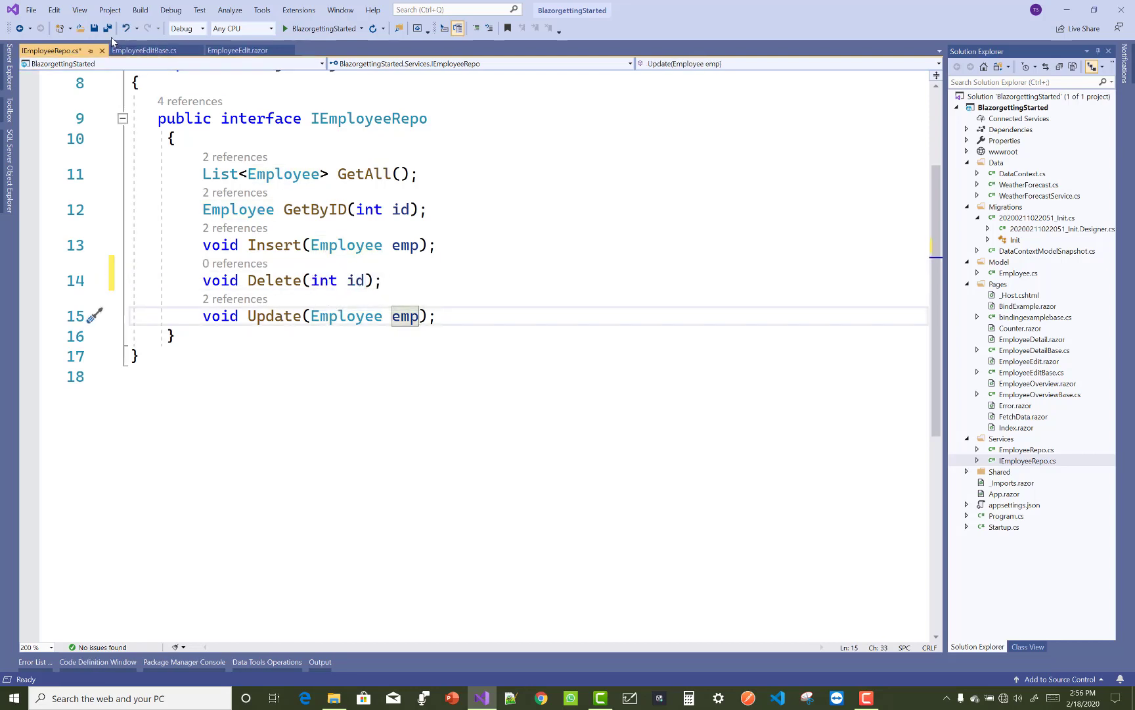
pyautogui.press('ctrl+s')
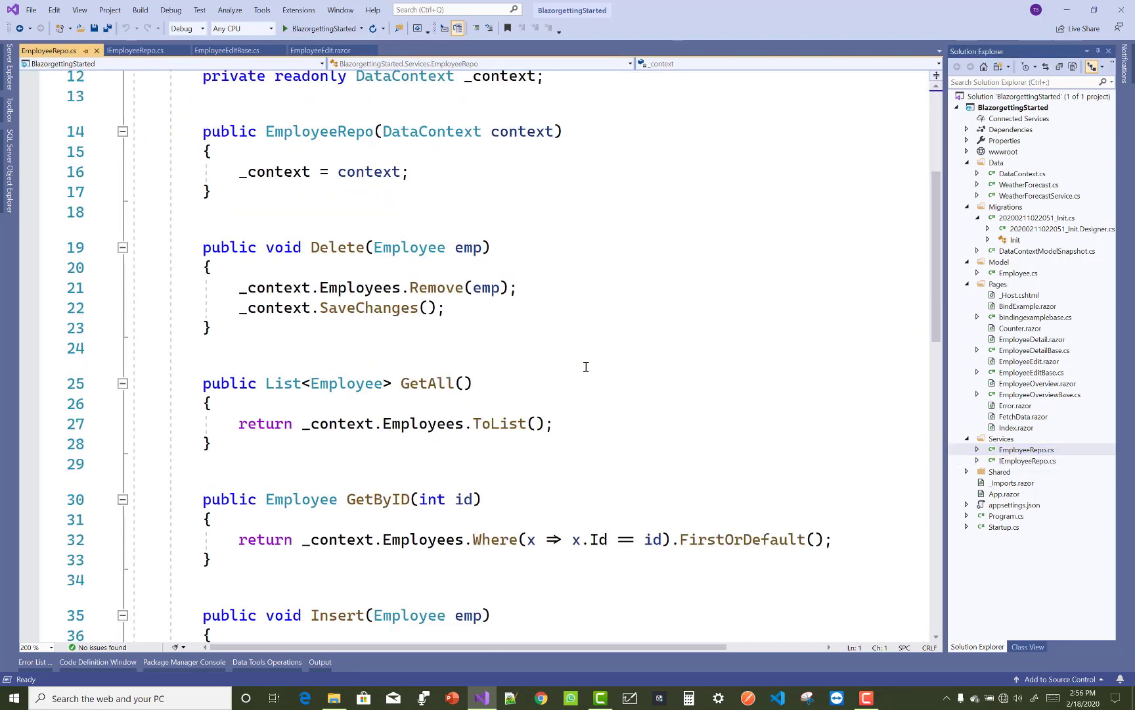
# Change EmployeeRepo's Delete signature to take 'int Id' and add a line inside it
pyautogui.scroll(-3)
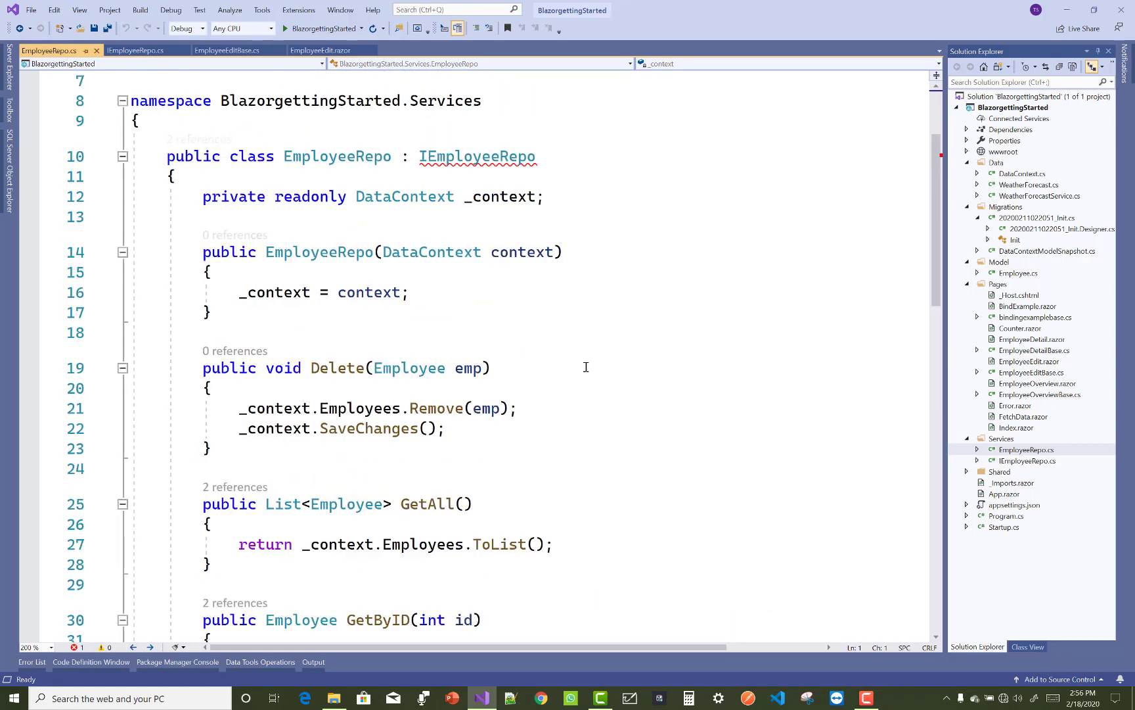
pyautogui.moveTo(477, 368)
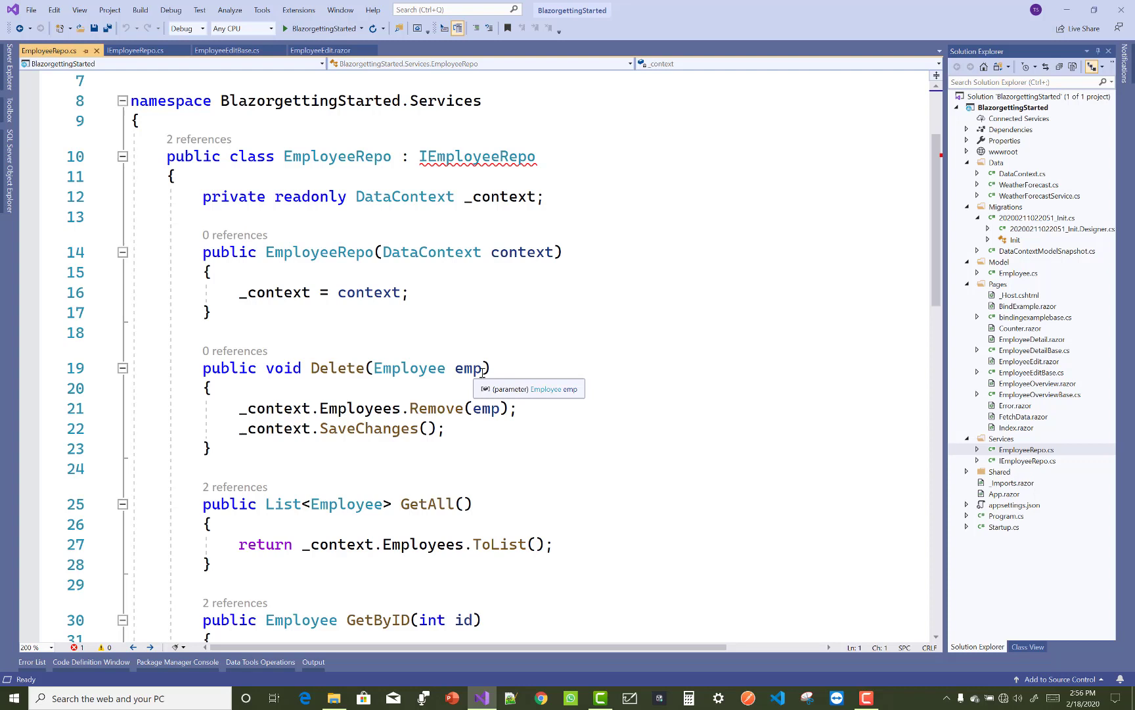
pyautogui.write('i')
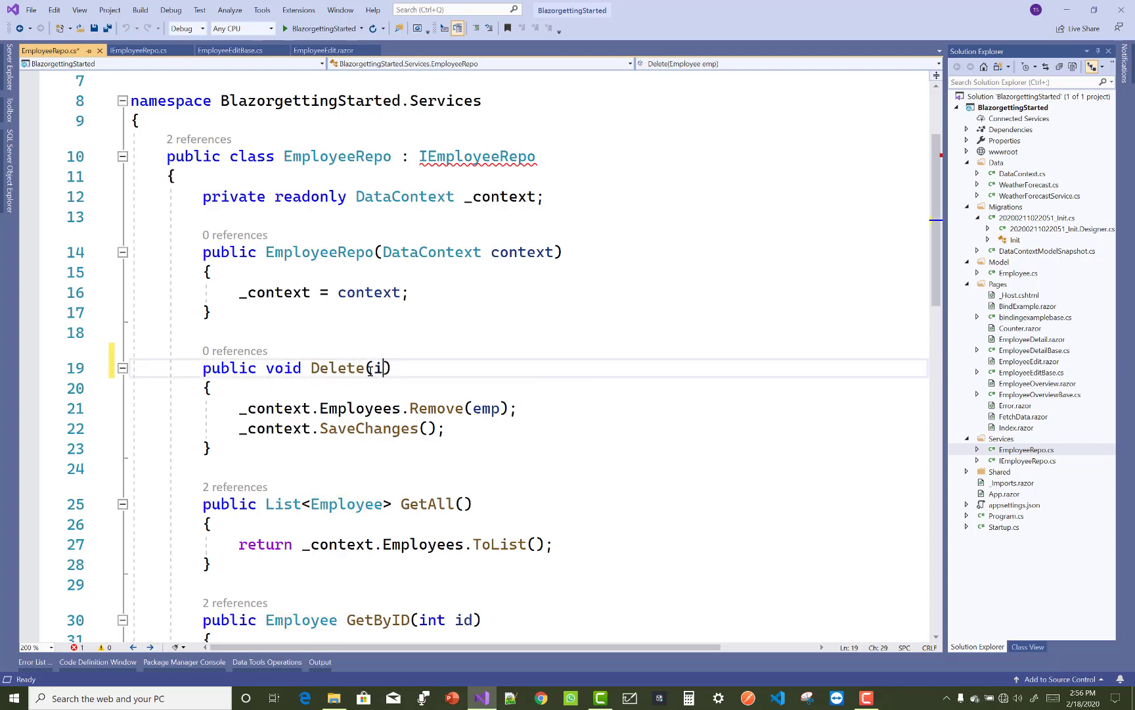
pyautogui.write('nt Id')
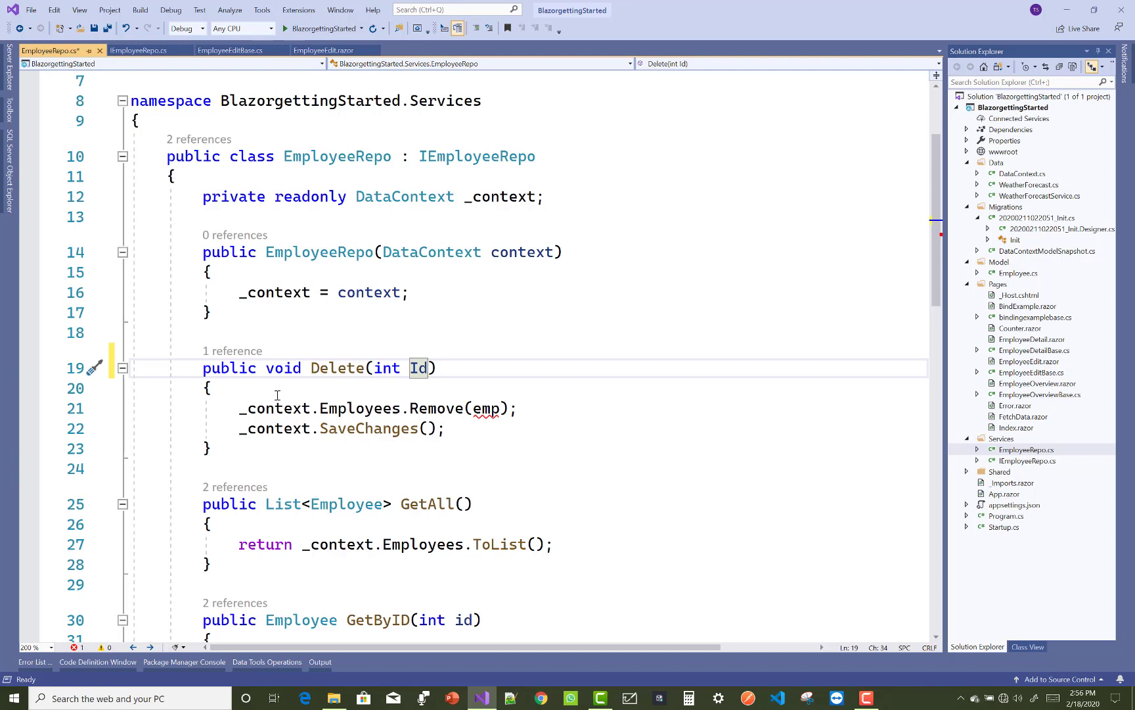
pyautogui.press('enter')
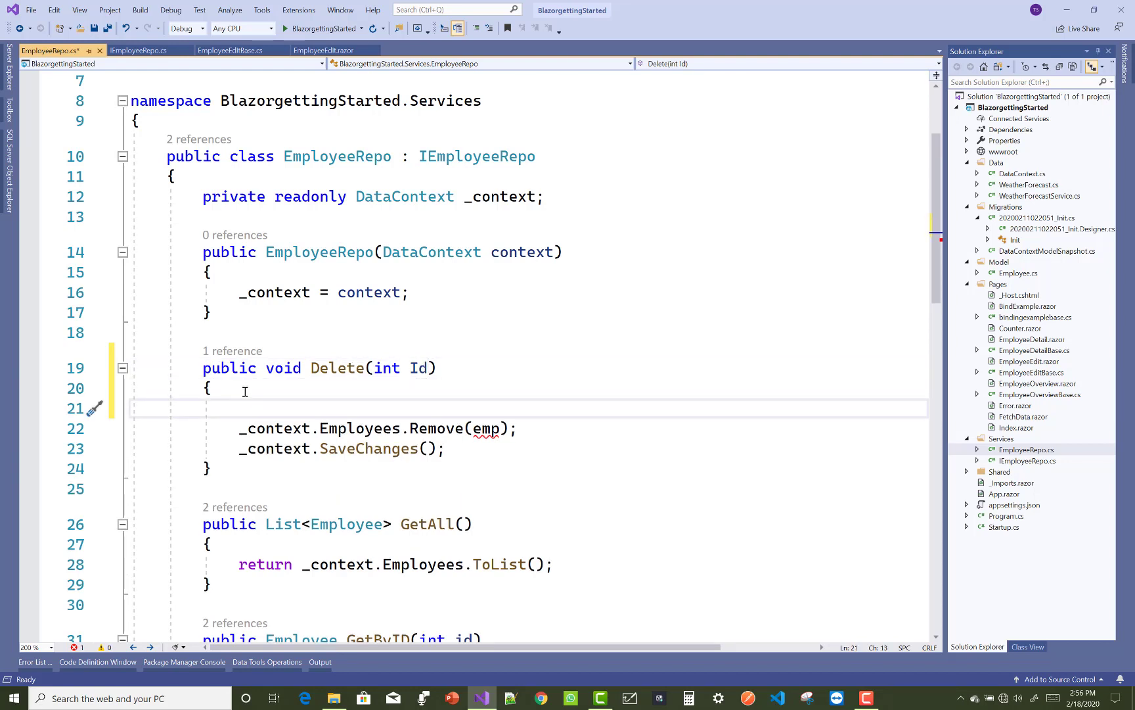
pyautogui.moveTo(477, 341)
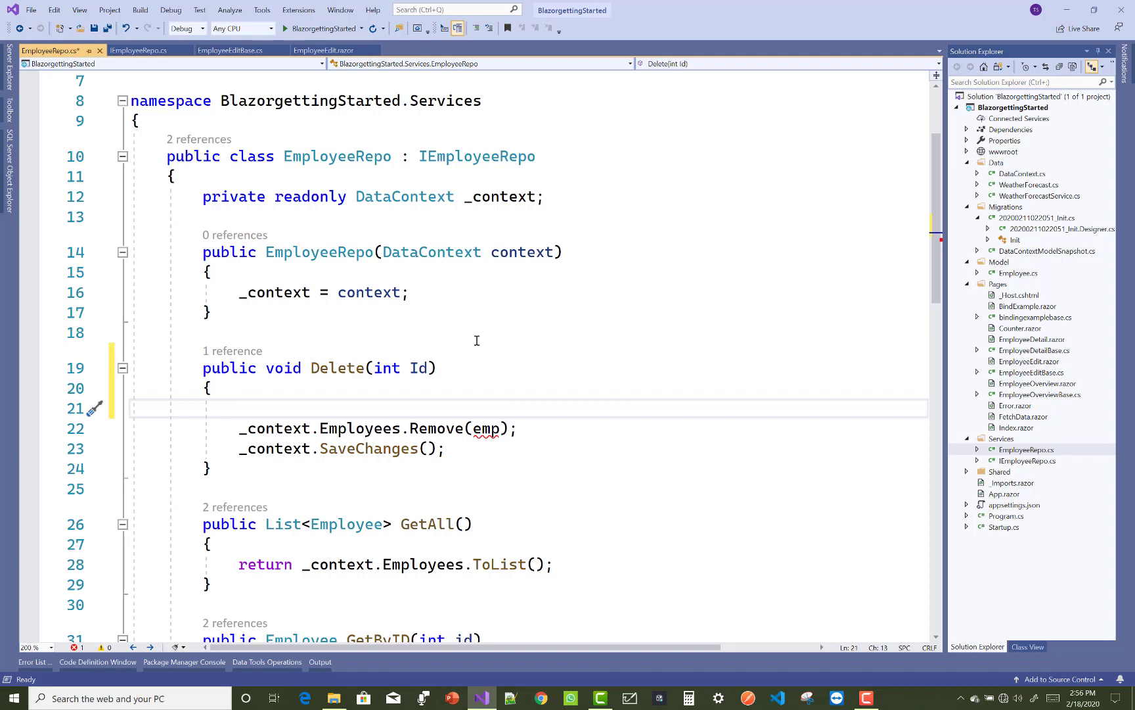
# Add 'var emp = GetByID(Id);' in Delete, then return to the EmployeeEdit markup
pyautogui.write('var emp')
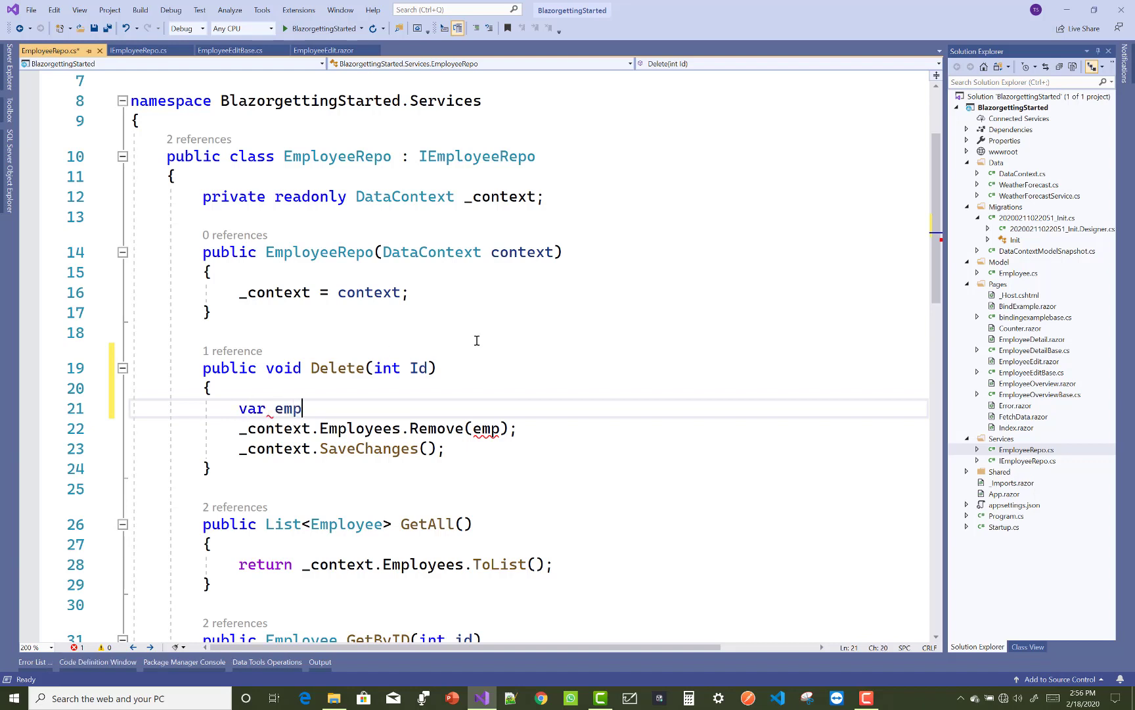
pyautogui.write('=')
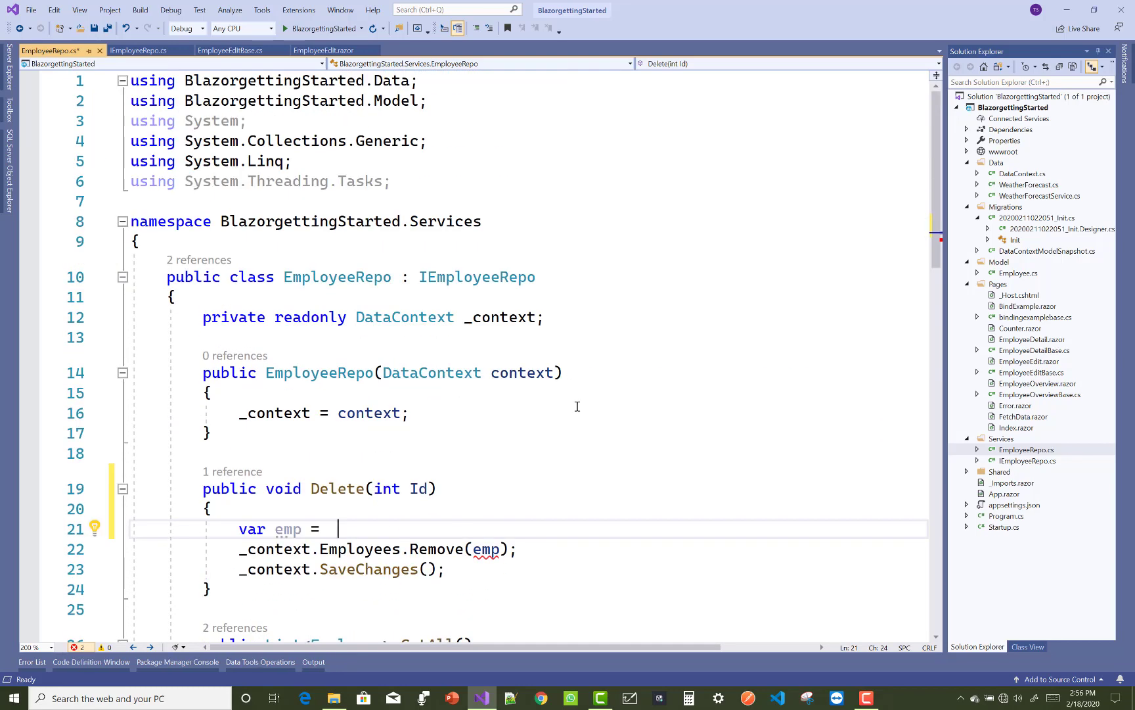
pyautogui.write('get')
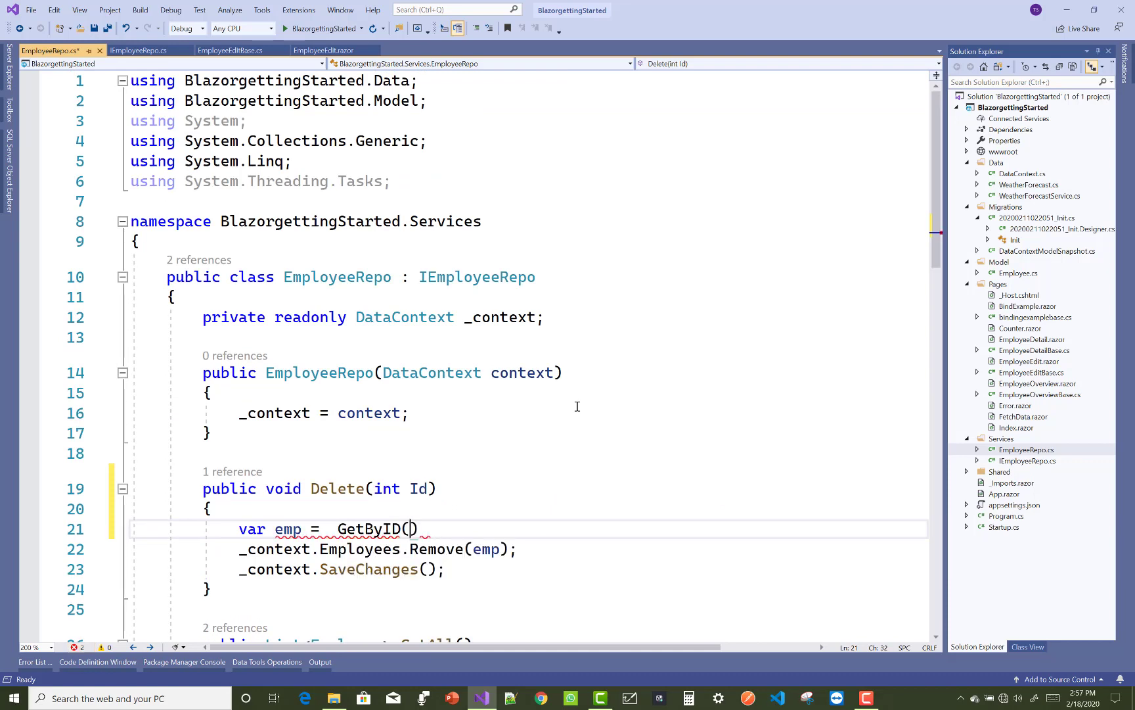
pyautogui.write('Id')
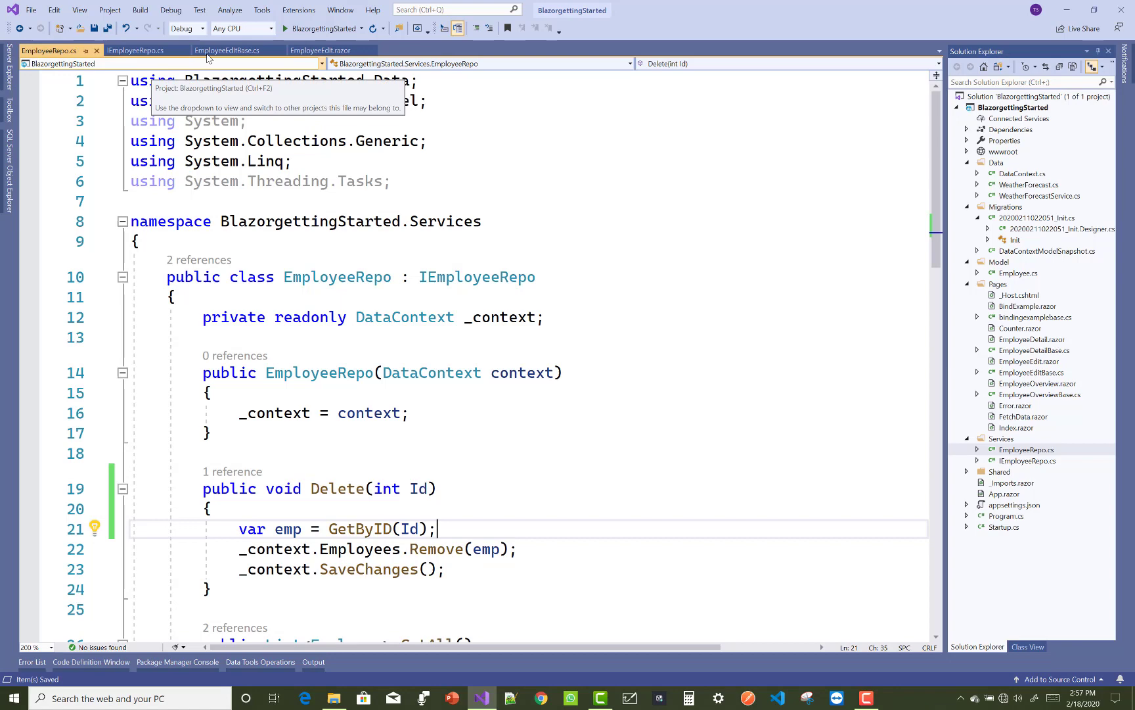
pyautogui.click(320, 50)
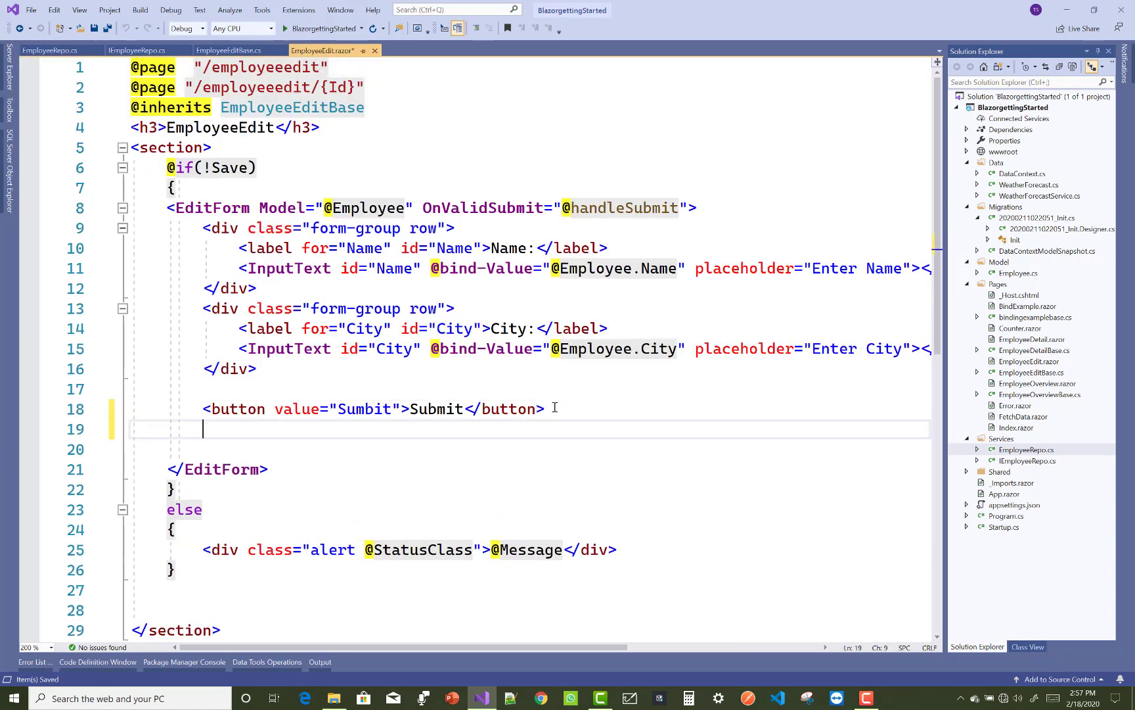
# Start a <button class="btn btn-primary"> element on the EmployeeEdit form
pyautogui.write('<')
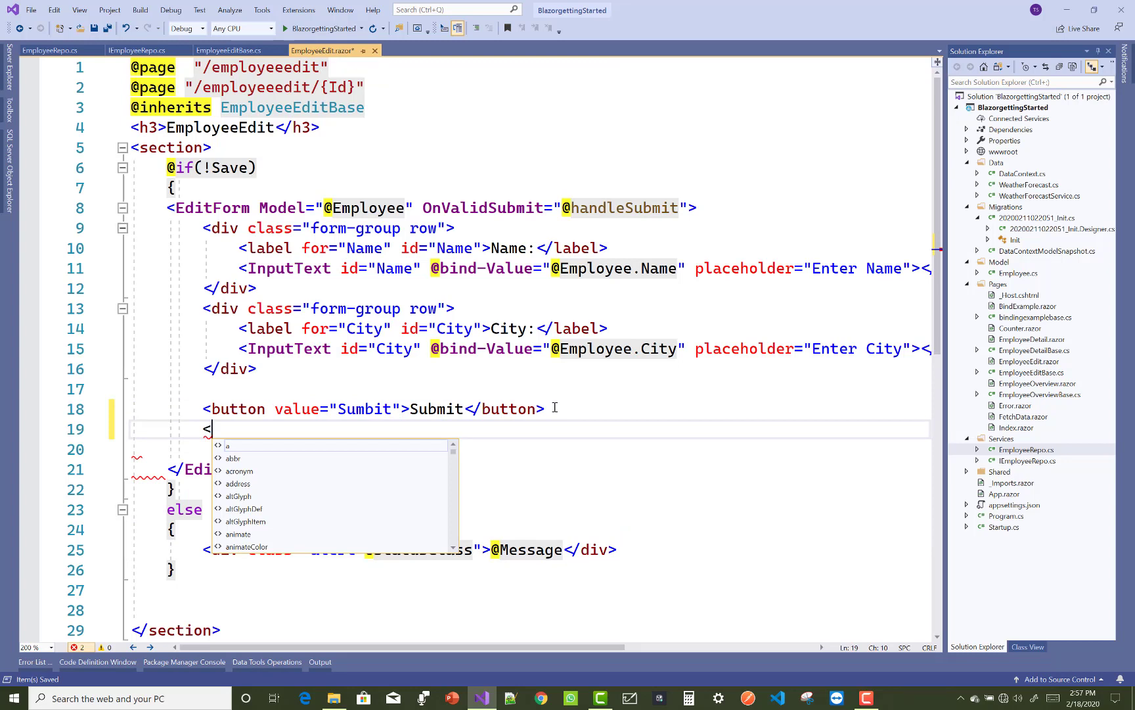
pyautogui.write('but')
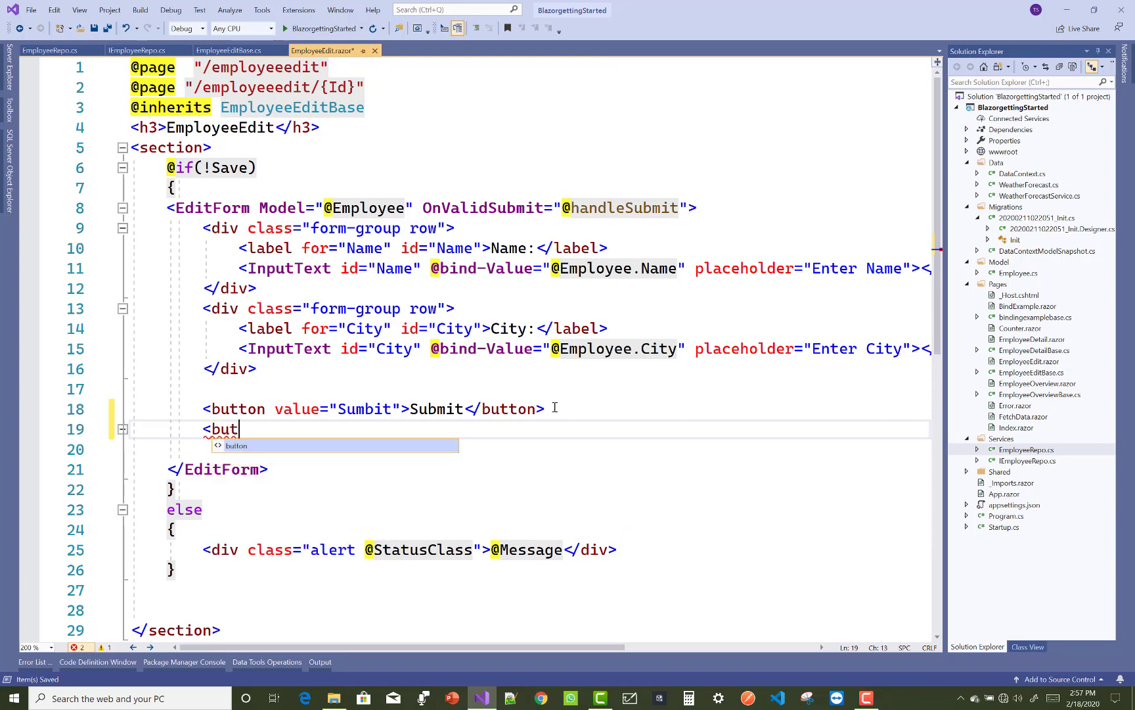
pyautogui.write('ton class="')
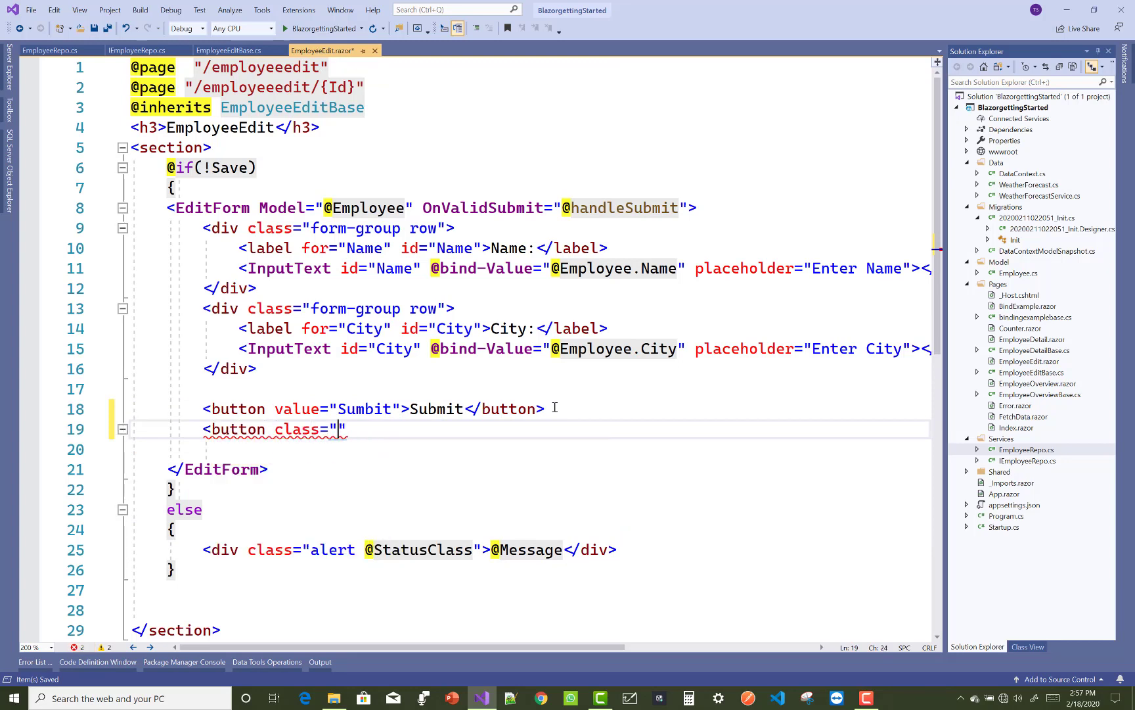
pyautogui.write('btn')
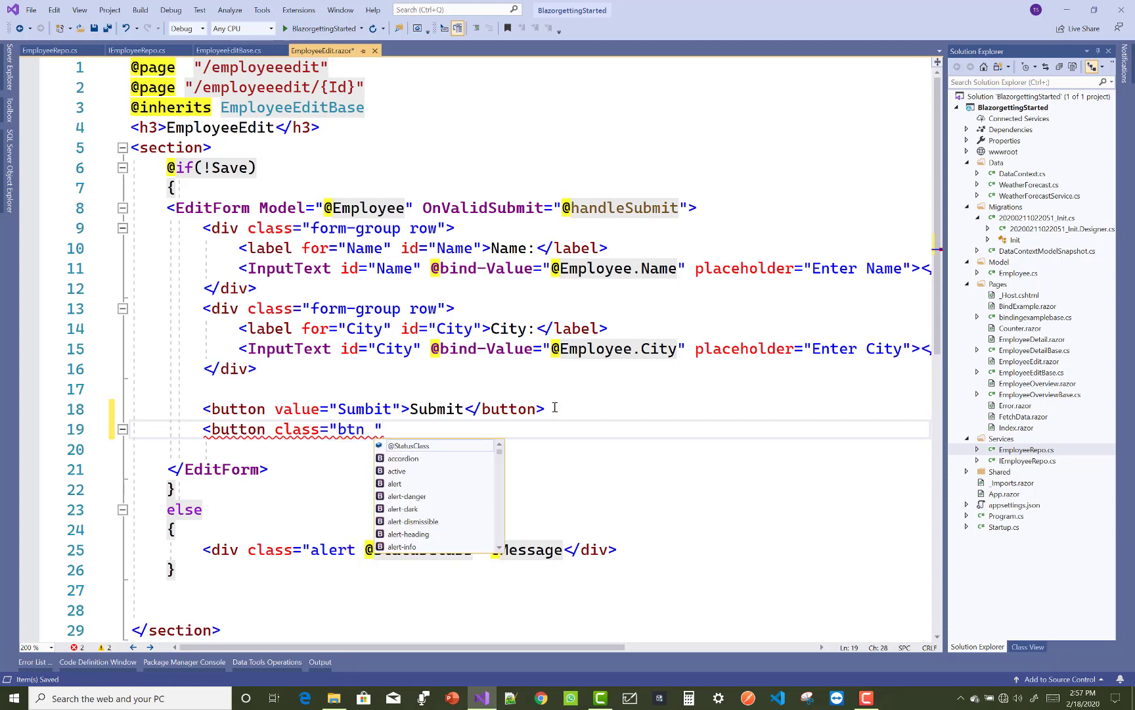
pyautogui.write('btn-primary')
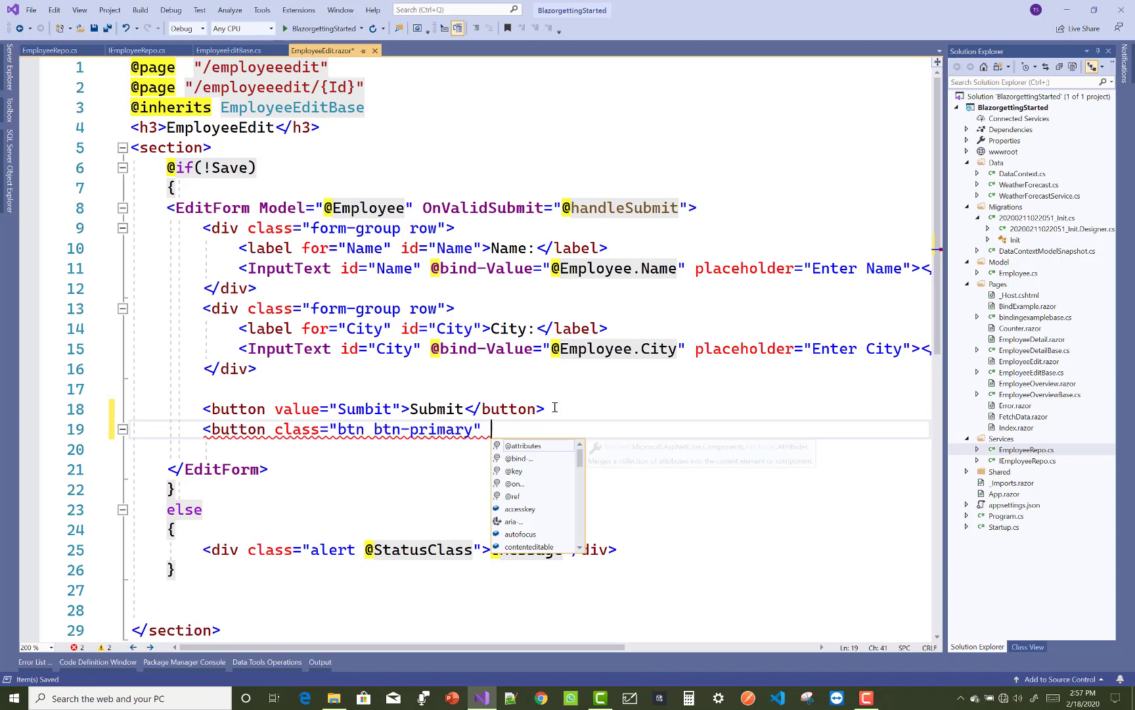
pyautogui.write('@on')
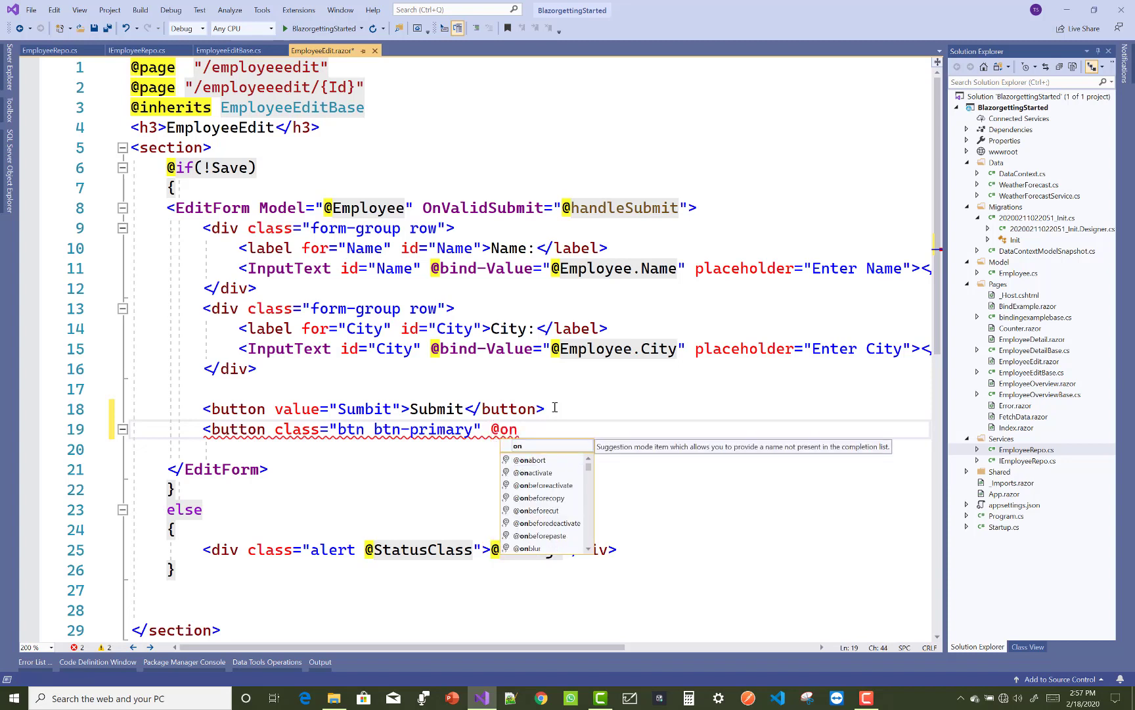
pyautogui.write('click=""')
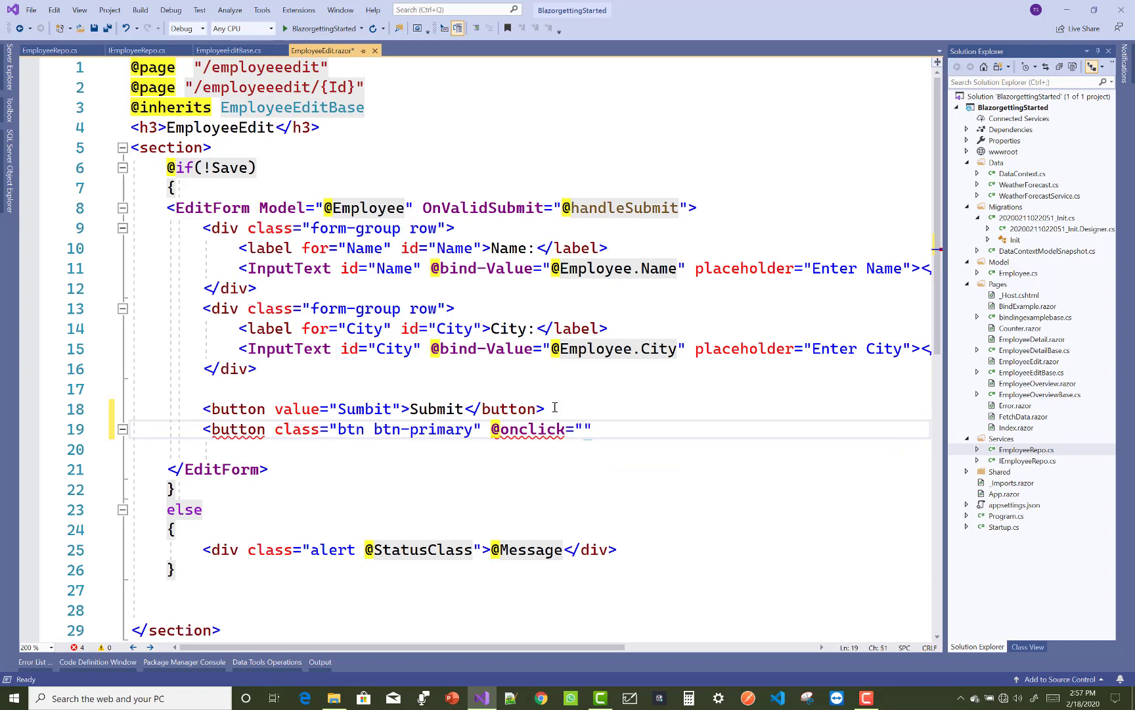
pyautogui.write('Delet')
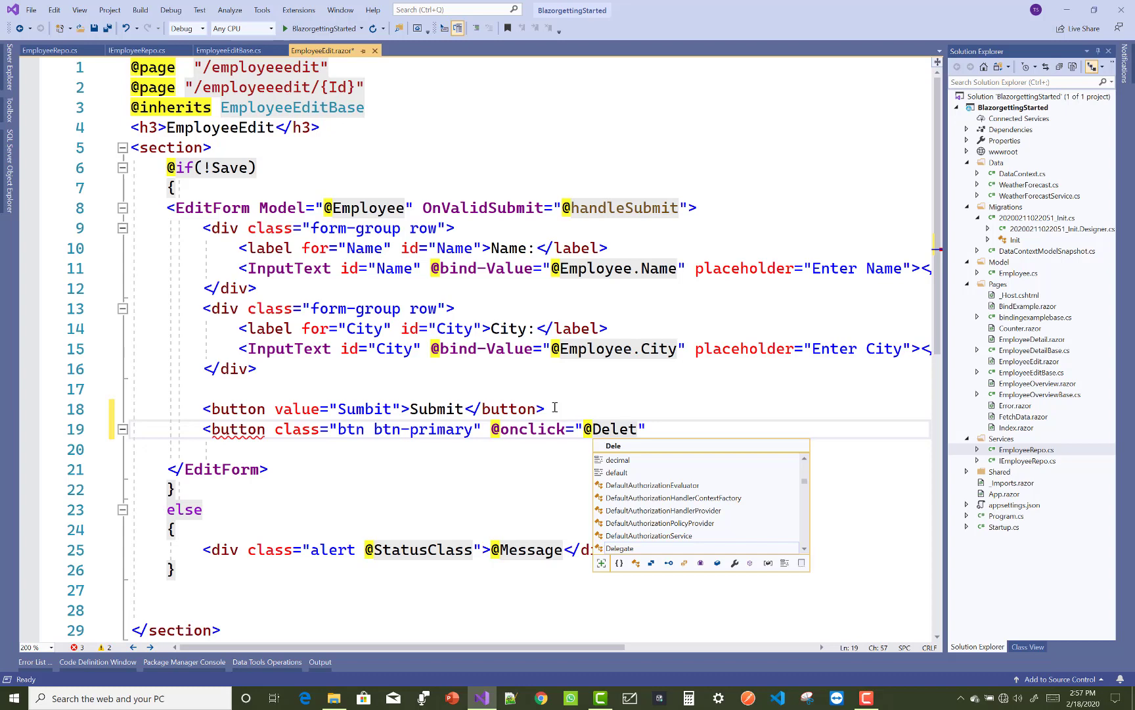
pyautogui.write('eE')
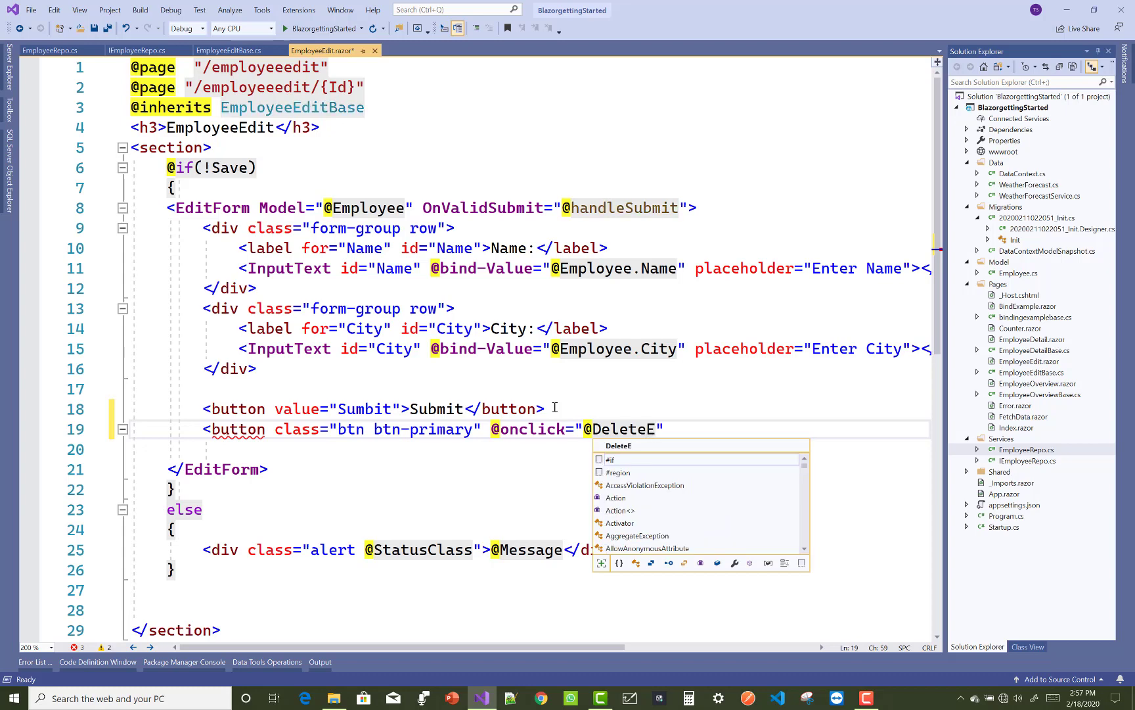
pyautogui.write('mployee"')
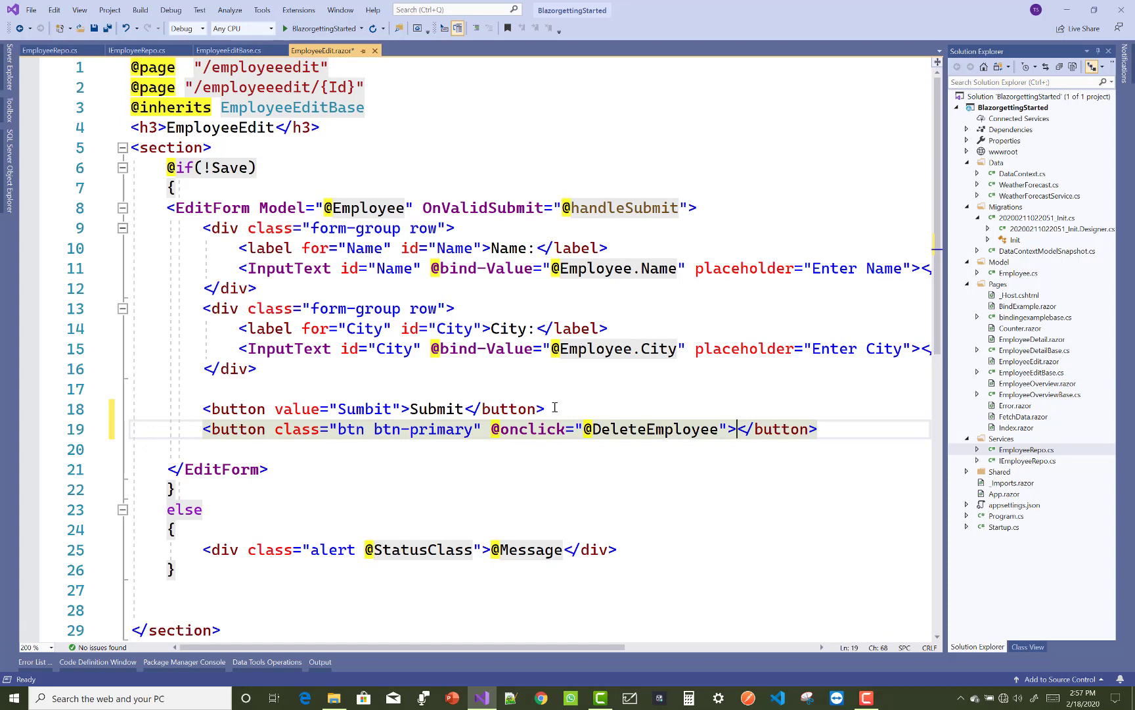
pyautogui.write('Delete')
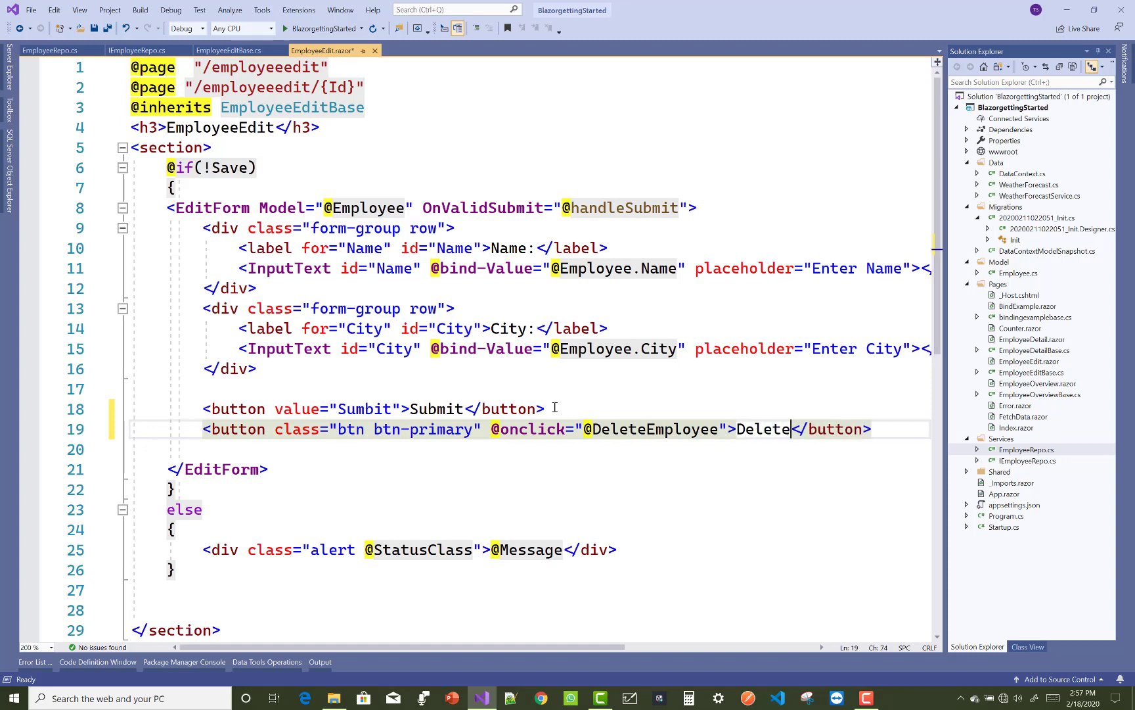
pyautogui.click(93, 28)
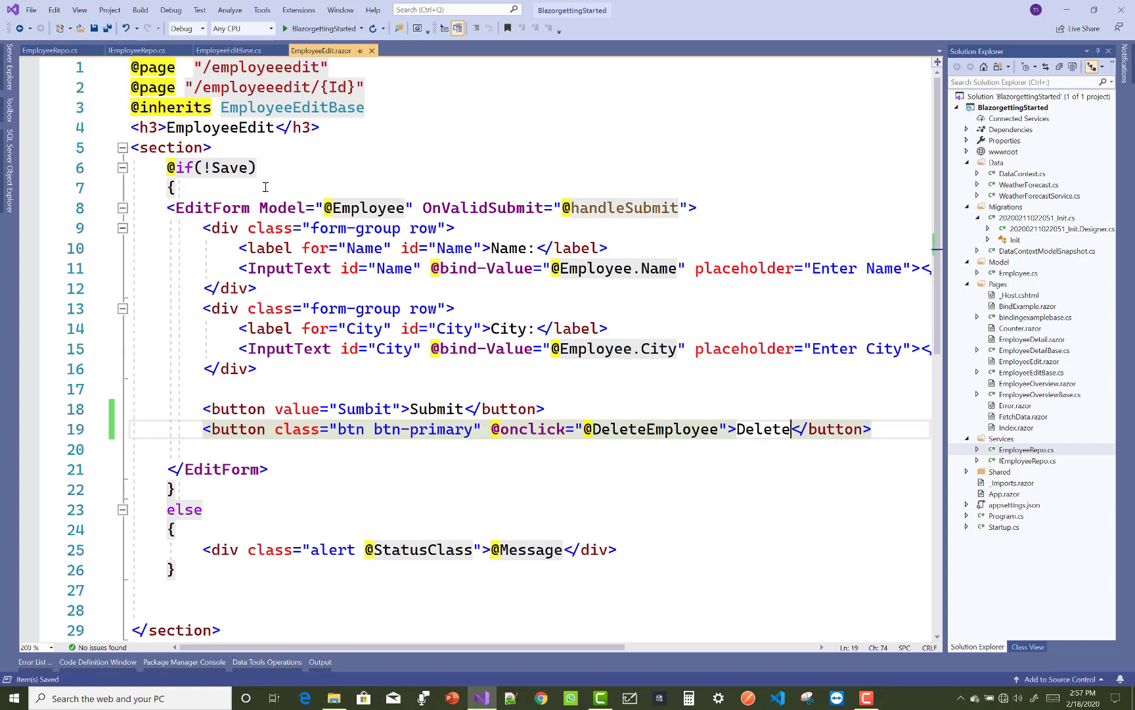
pyautogui.moveTo(230, 50)
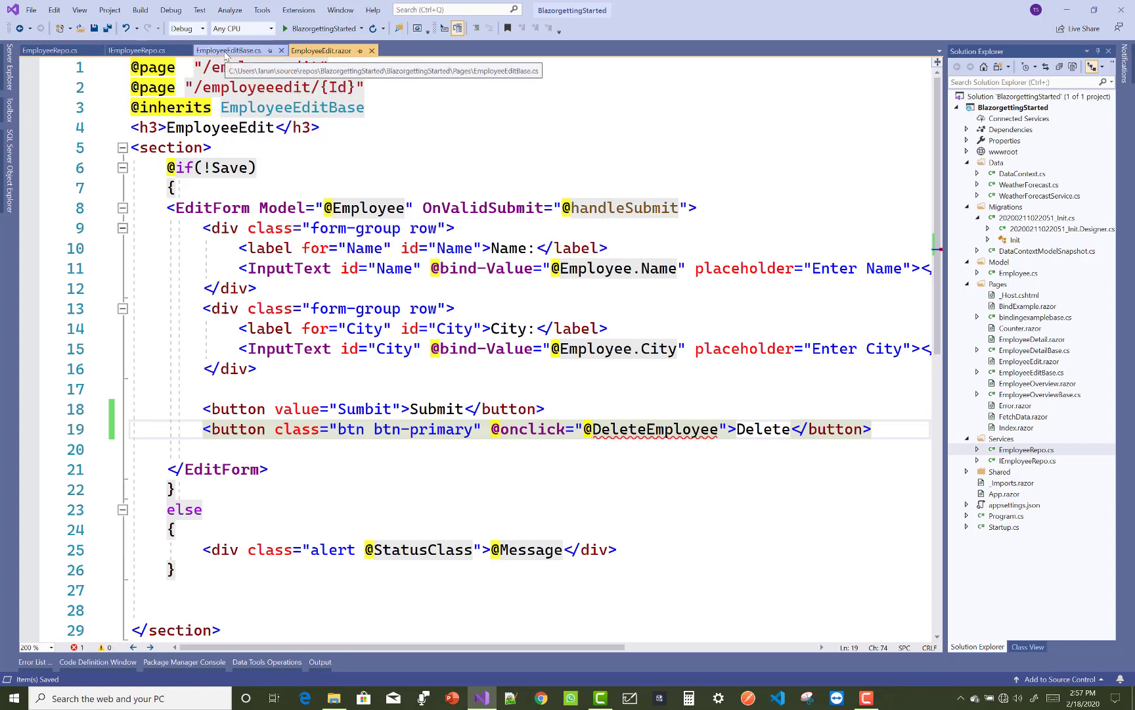
# In EmployeeEditBase.cs insert a new 'protected async Task' method stub above handleSubmit
pyautogui.click(229, 51)
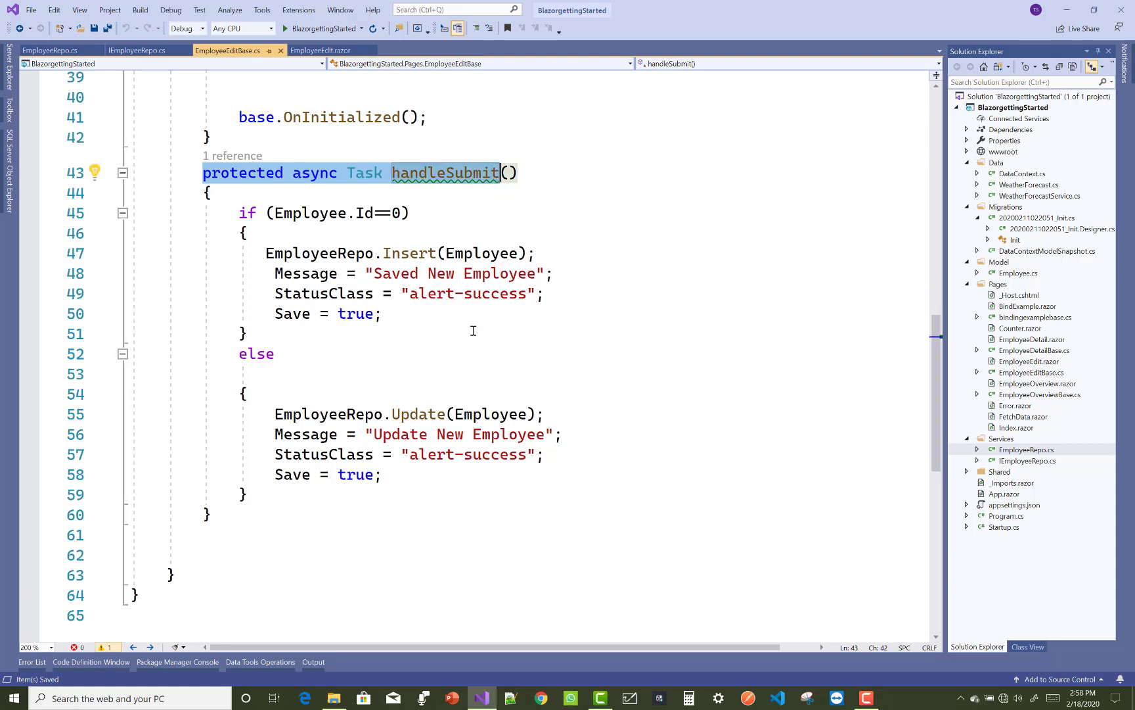
pyautogui.press('enter')
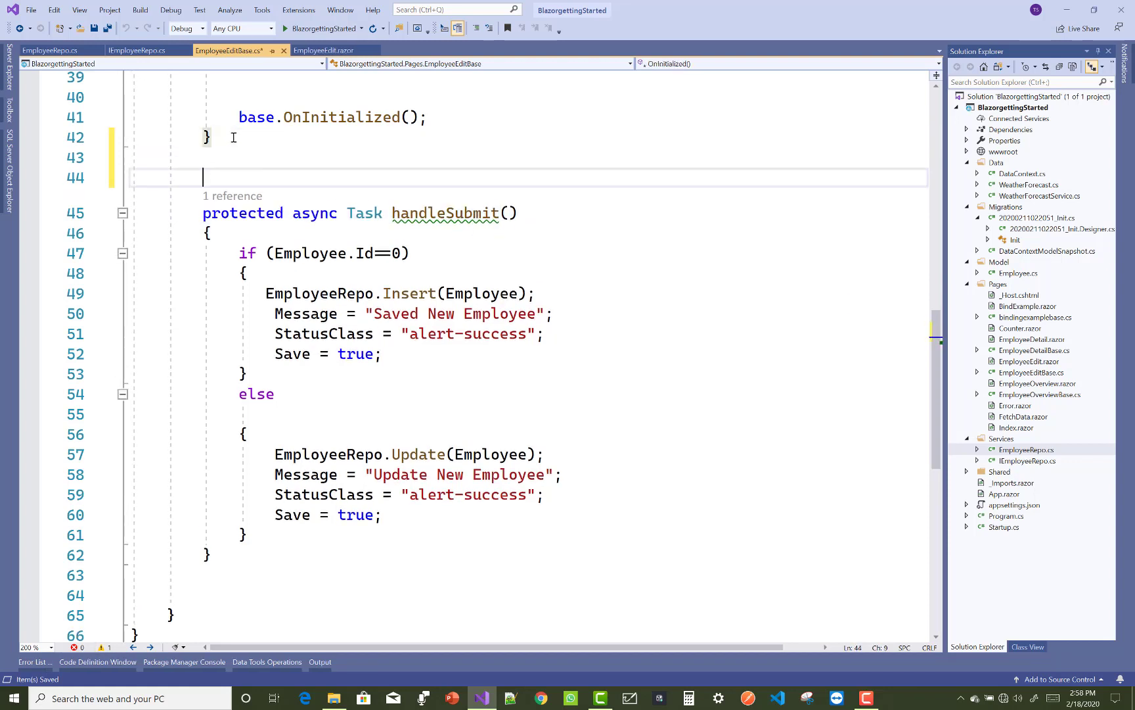
pyautogui.write('protected async Task handleSubmit')
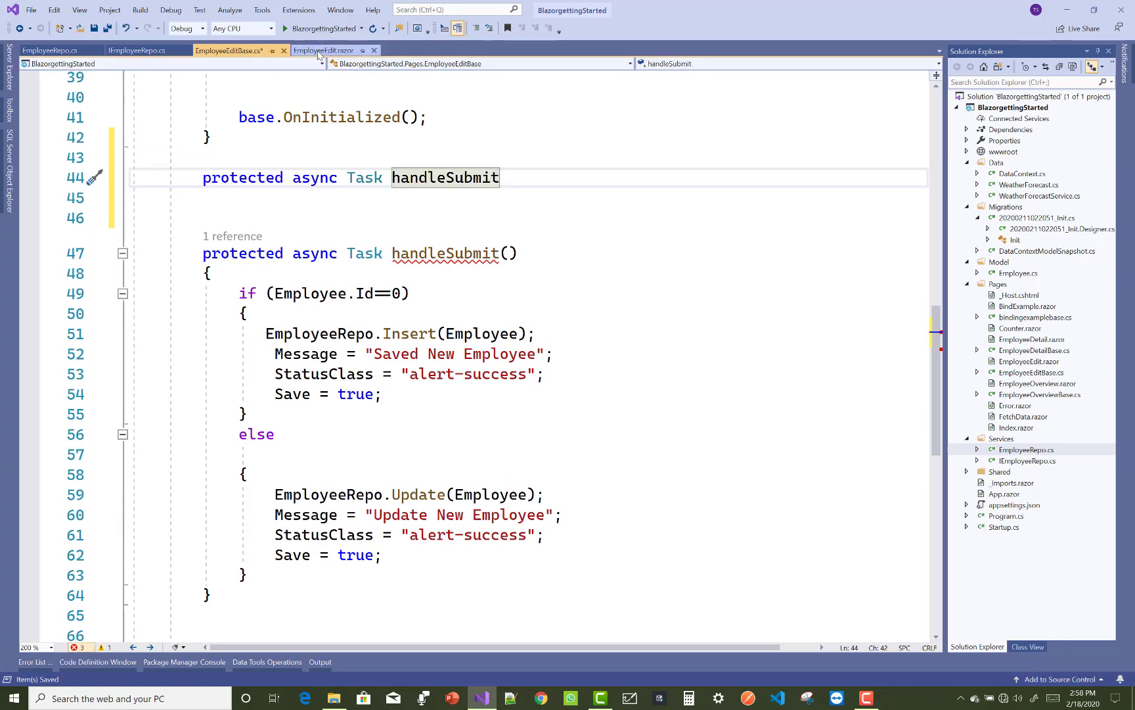
# Name the new method DeleteEmployee() to match the markup handler and save EmployeeEditBase.cs
pyautogui.click(325, 50)
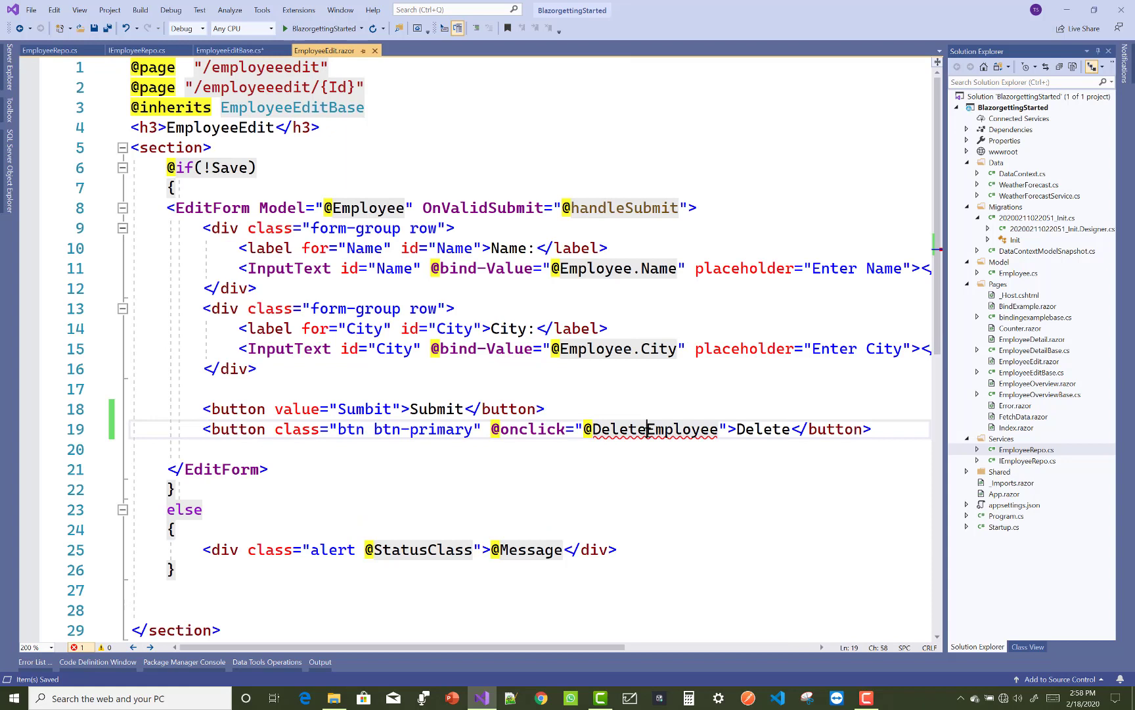
pyautogui.doubleClick(652, 428)
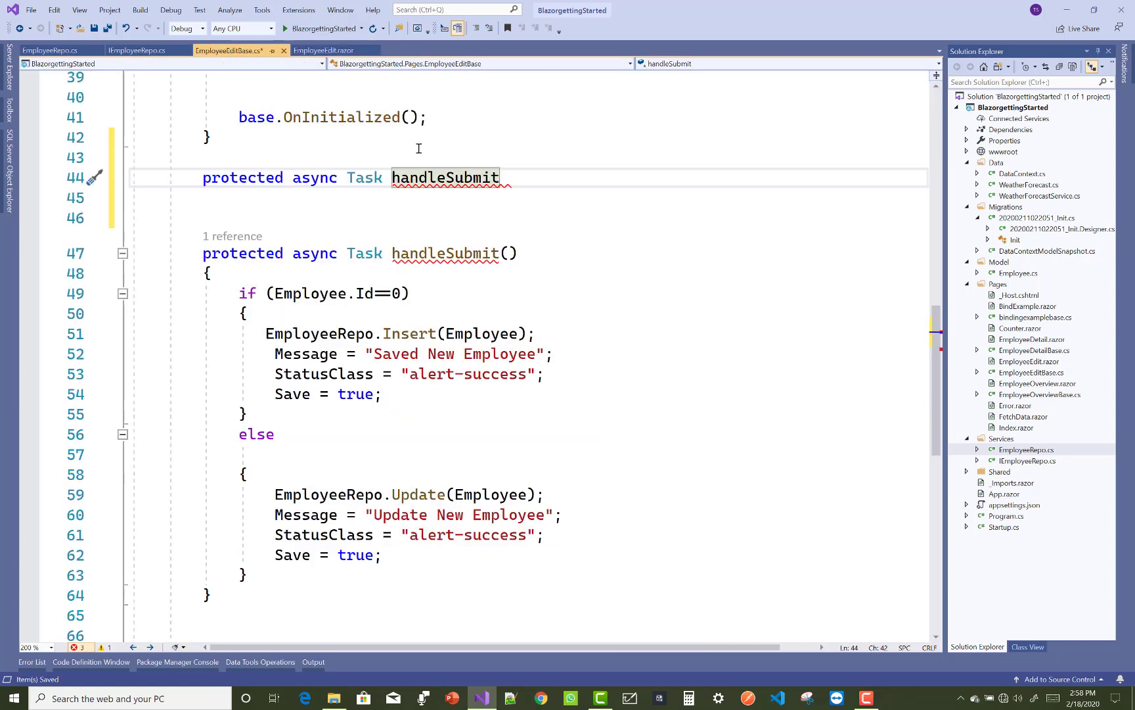
pyautogui.write('DeleteEmployee')
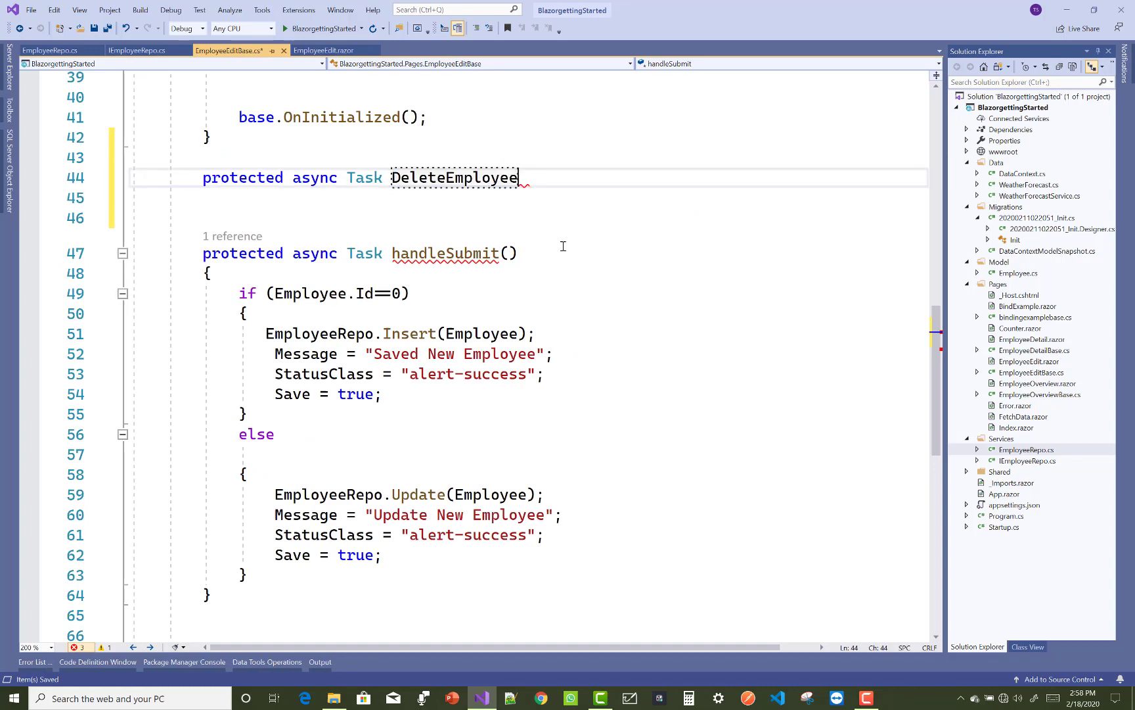
pyautogui.write('()')
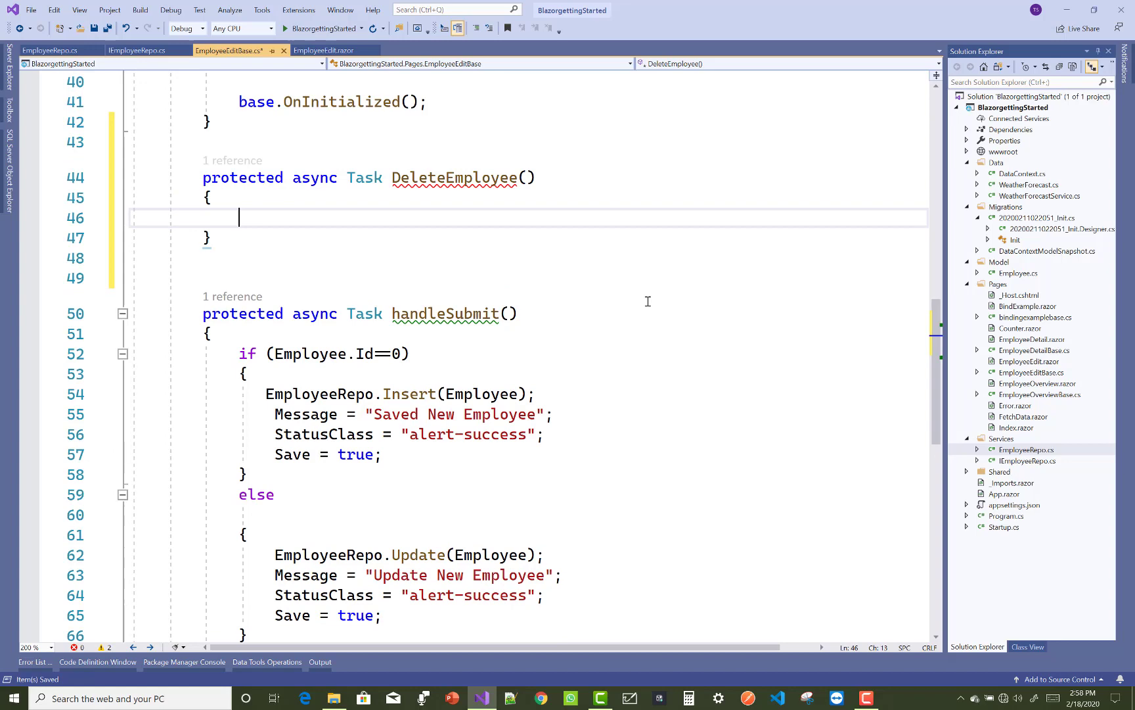
pyautogui.click(105, 28)
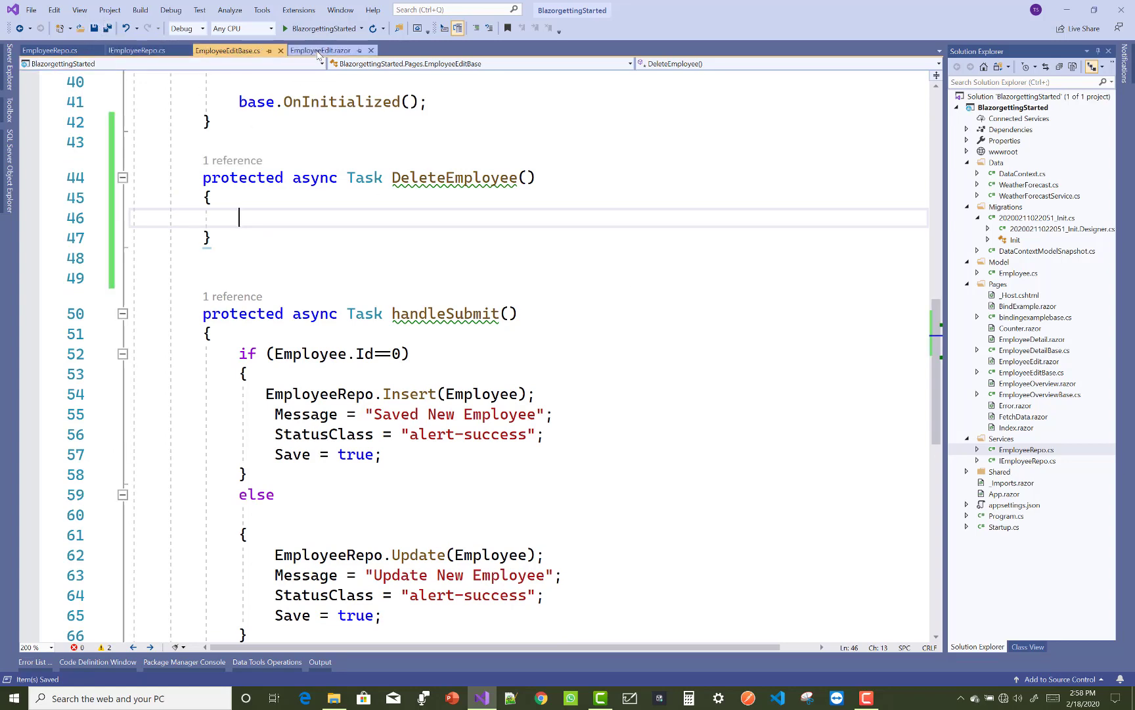
pyautogui.click(321, 50)
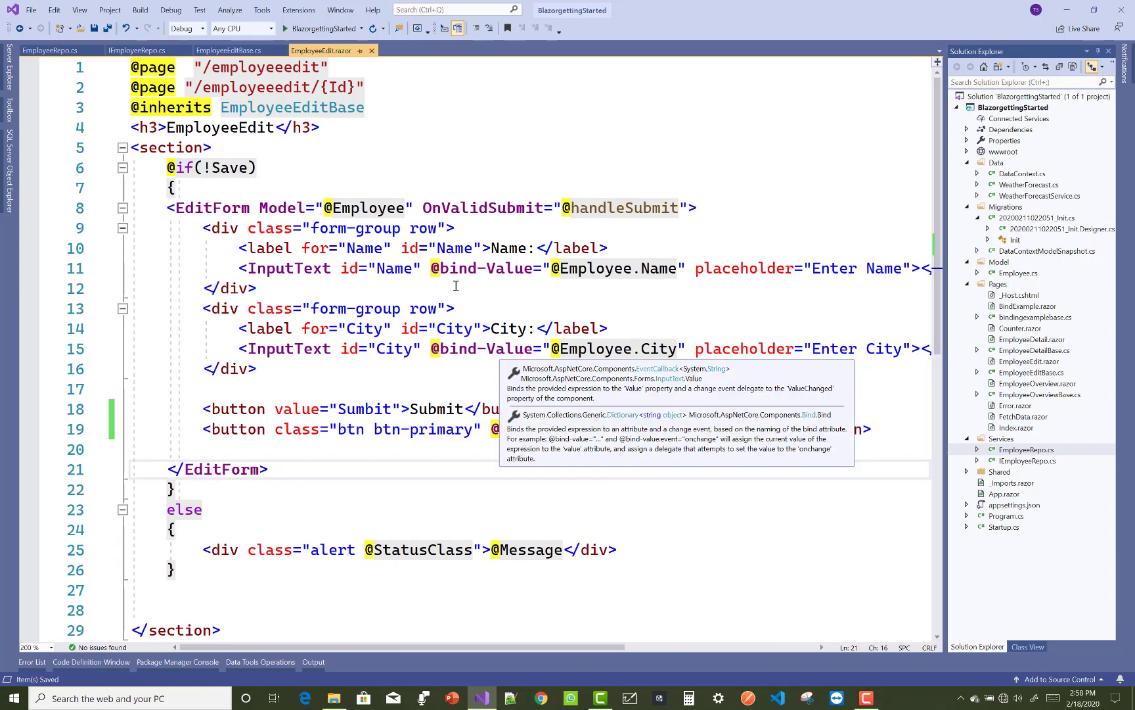
pyautogui.click(227, 50)
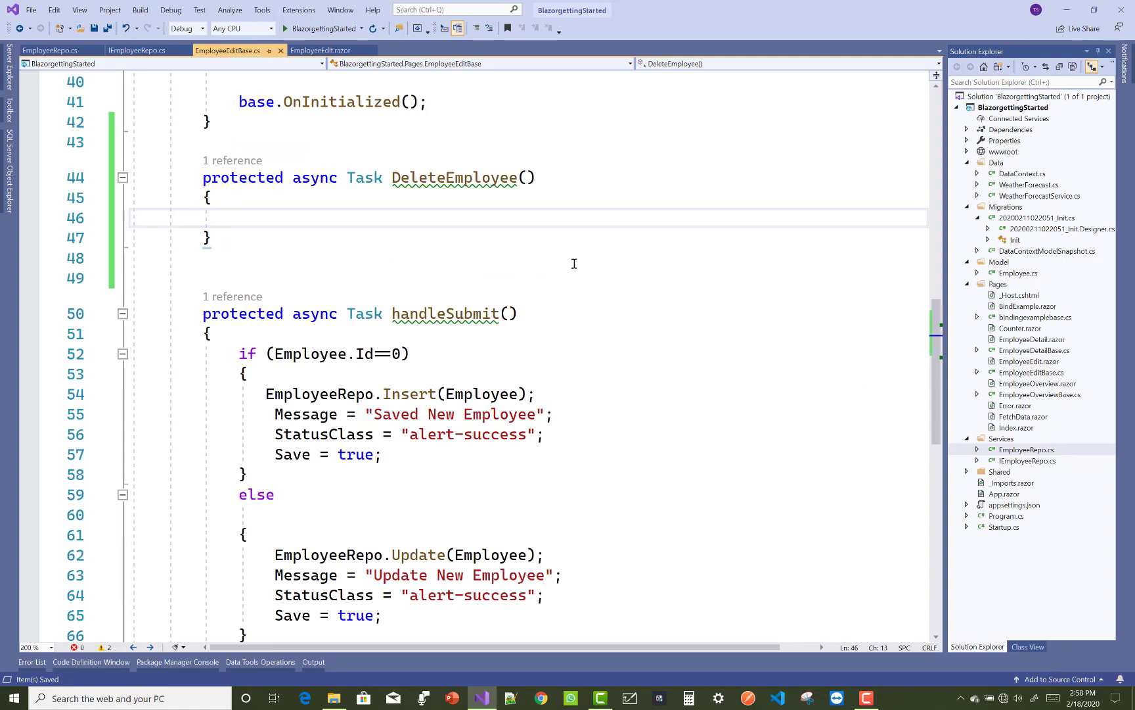
pyautogui.moveTo(321, 50)
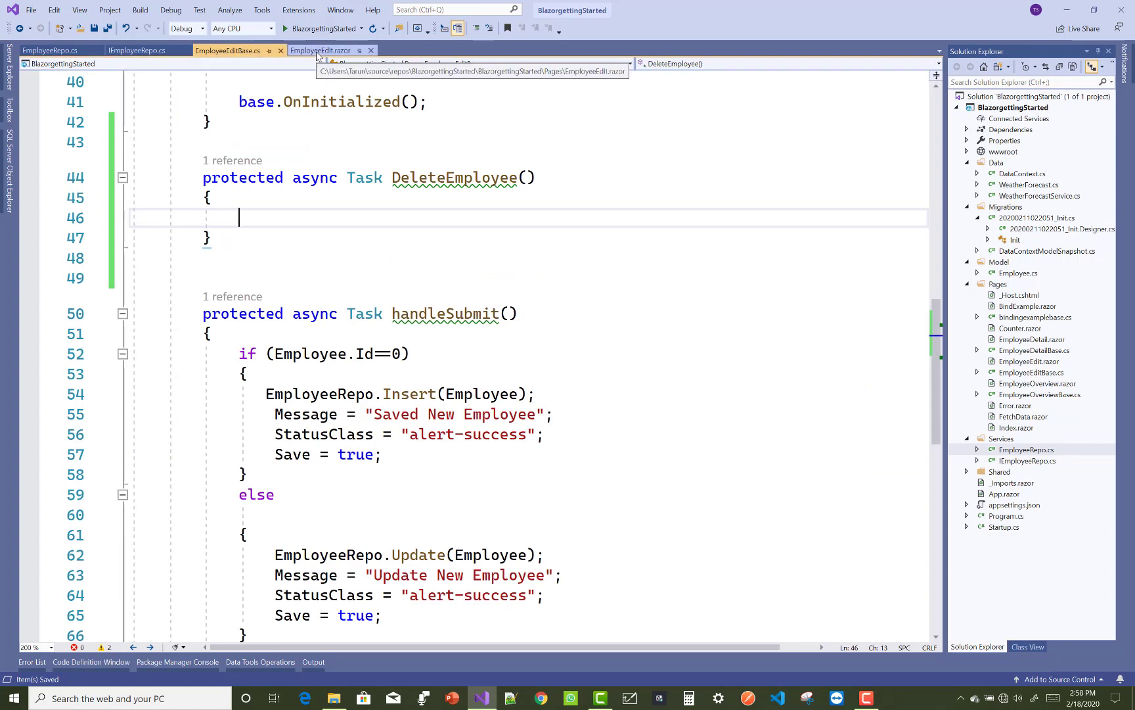
pyautogui.click(322, 50)
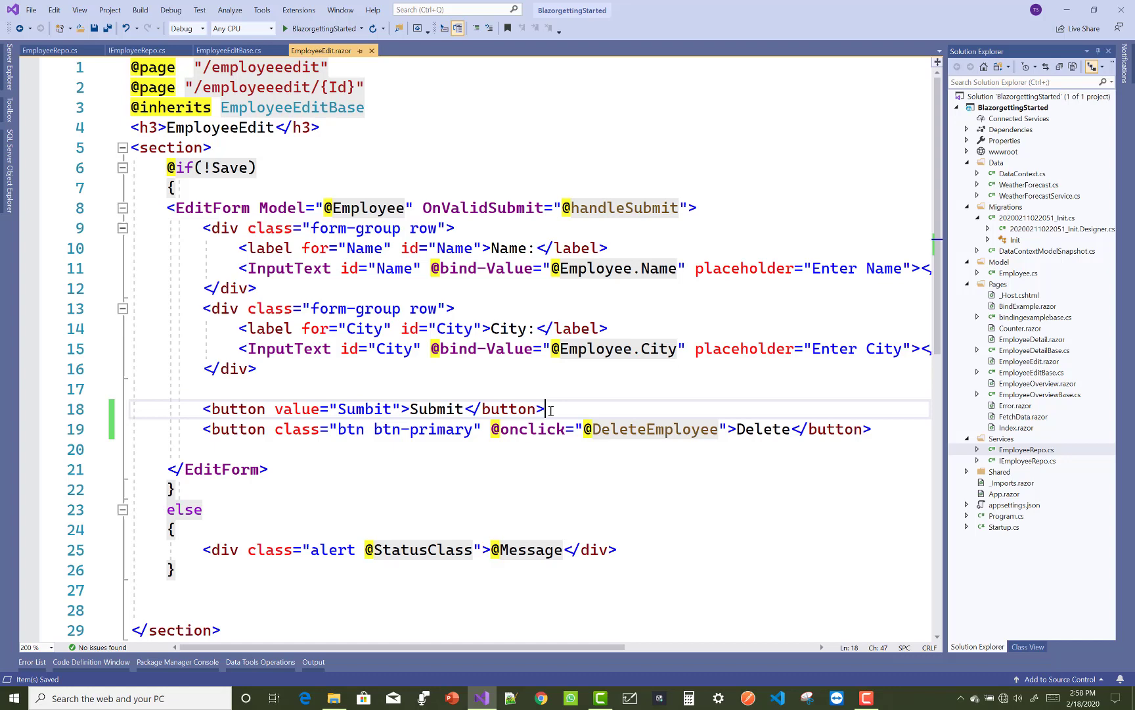
pyautogui.write('@')
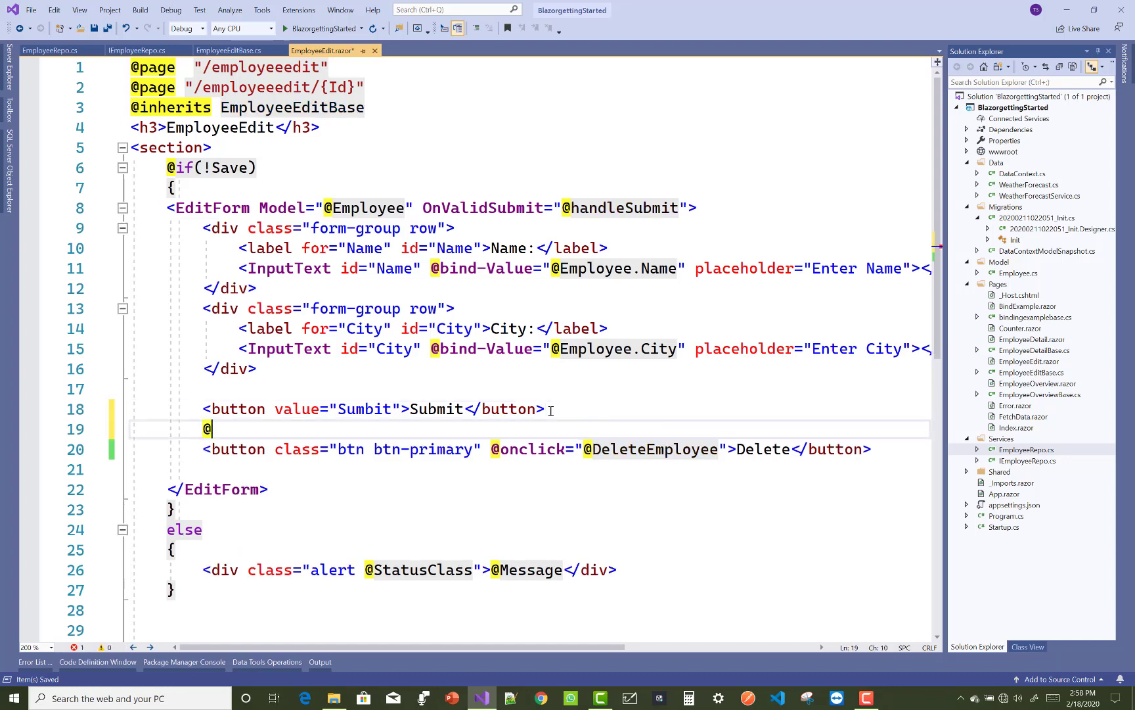
pyautogui.write('if (true)')
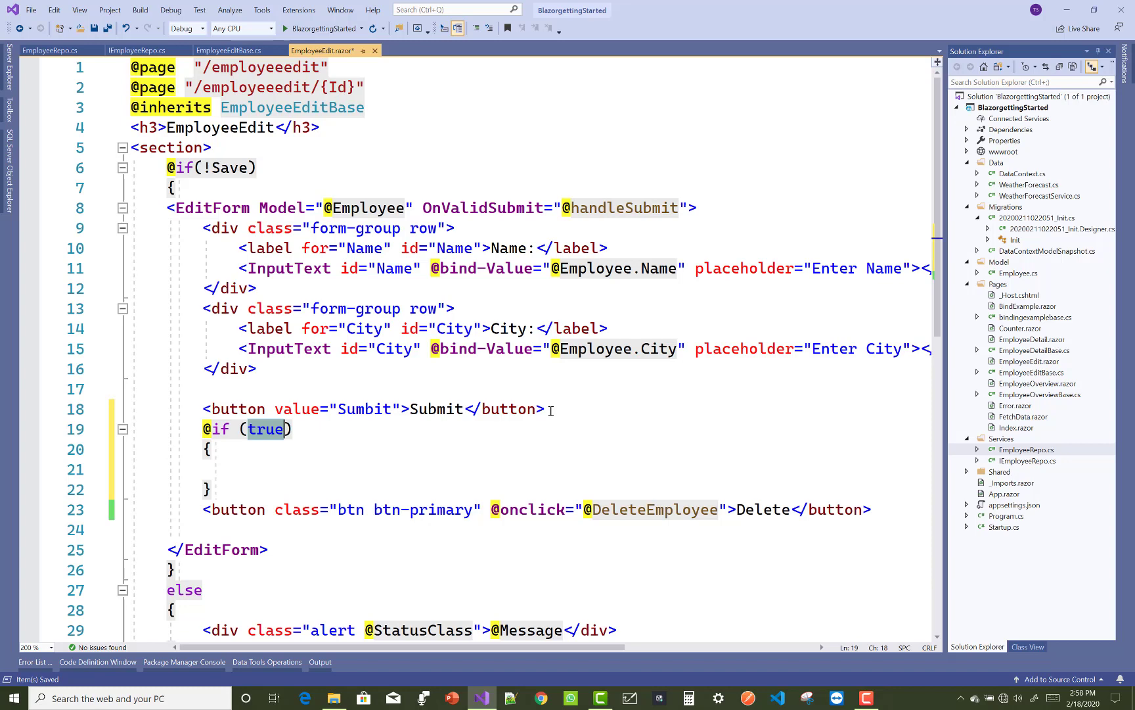
pyautogui.write('@Employee')
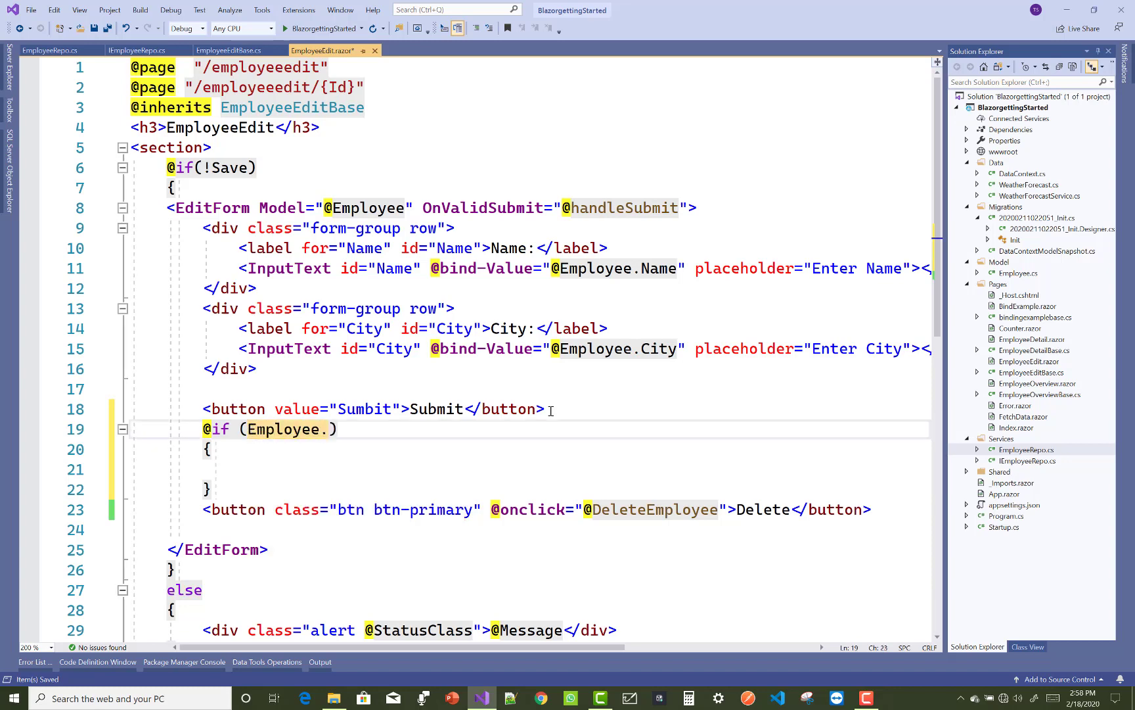
pyautogui.write('.')
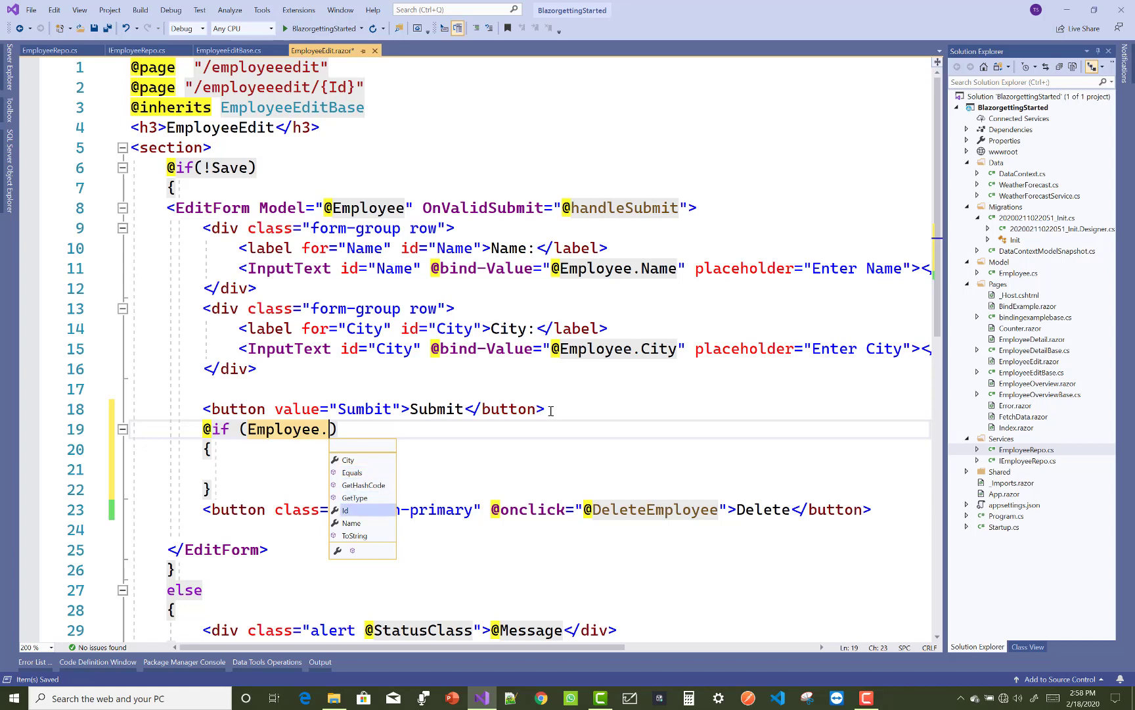
pyautogui.write('Id>0')
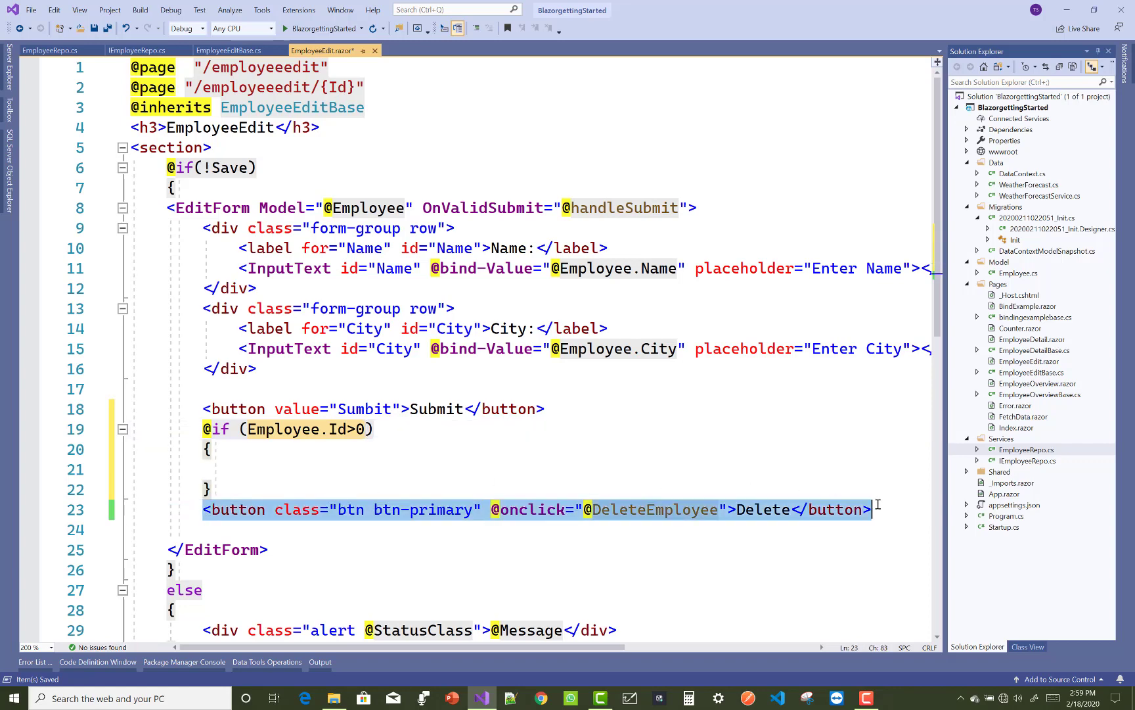
pyautogui.press('Delete')
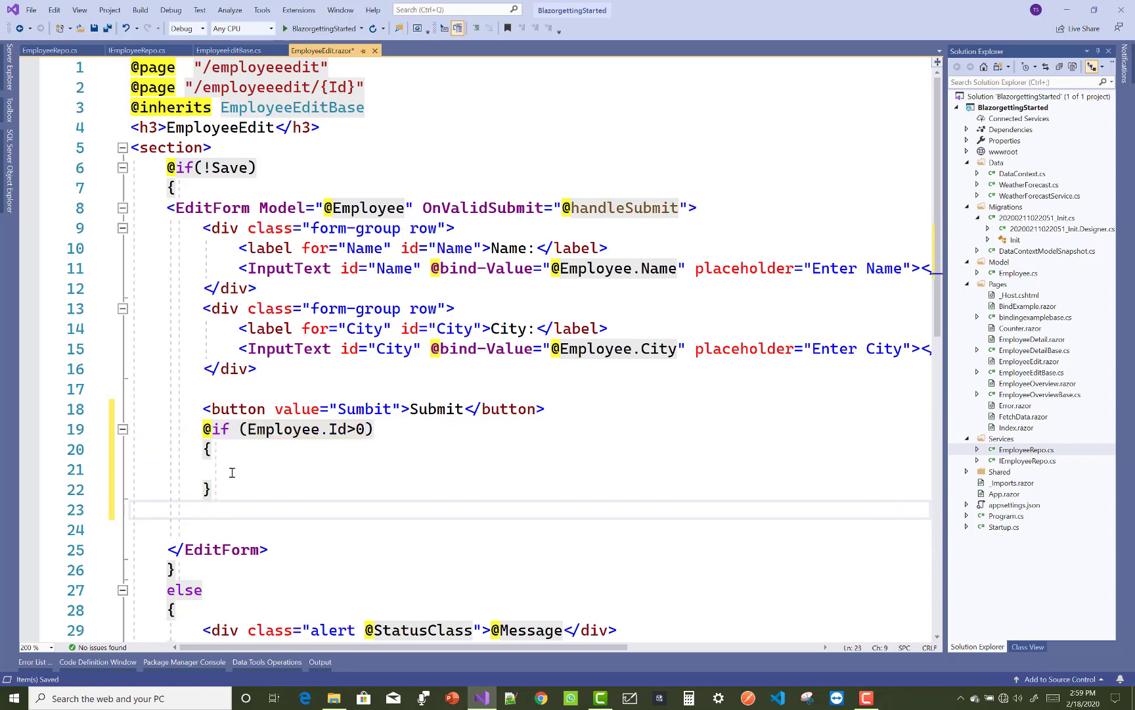
pyautogui.write('<button class="btn btn-primary" @onclick="@DeleteEmployee">Delete</button>')
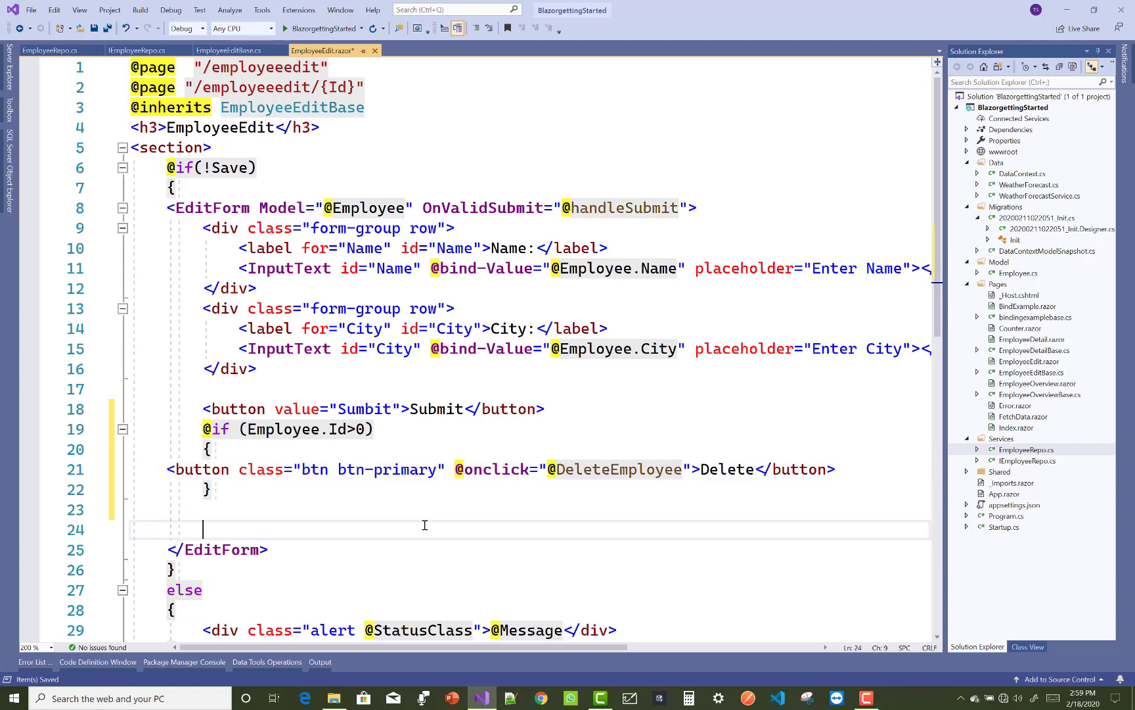
pyautogui.moveTo(95, 27)
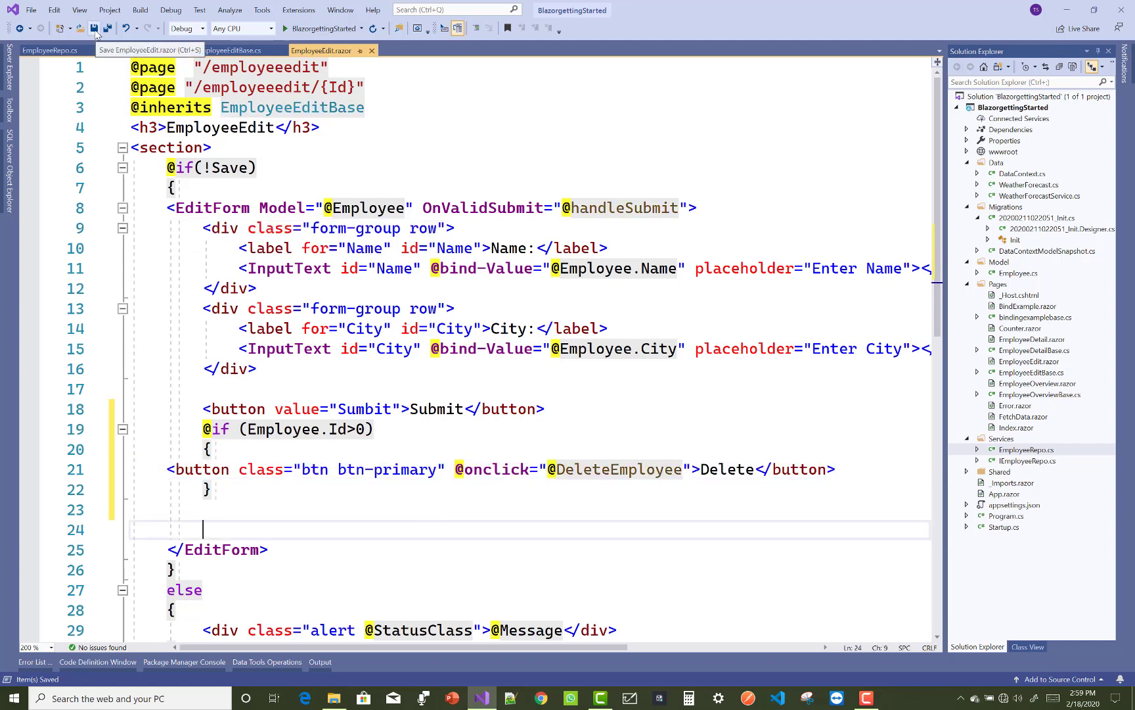
pyautogui.click(226, 49)
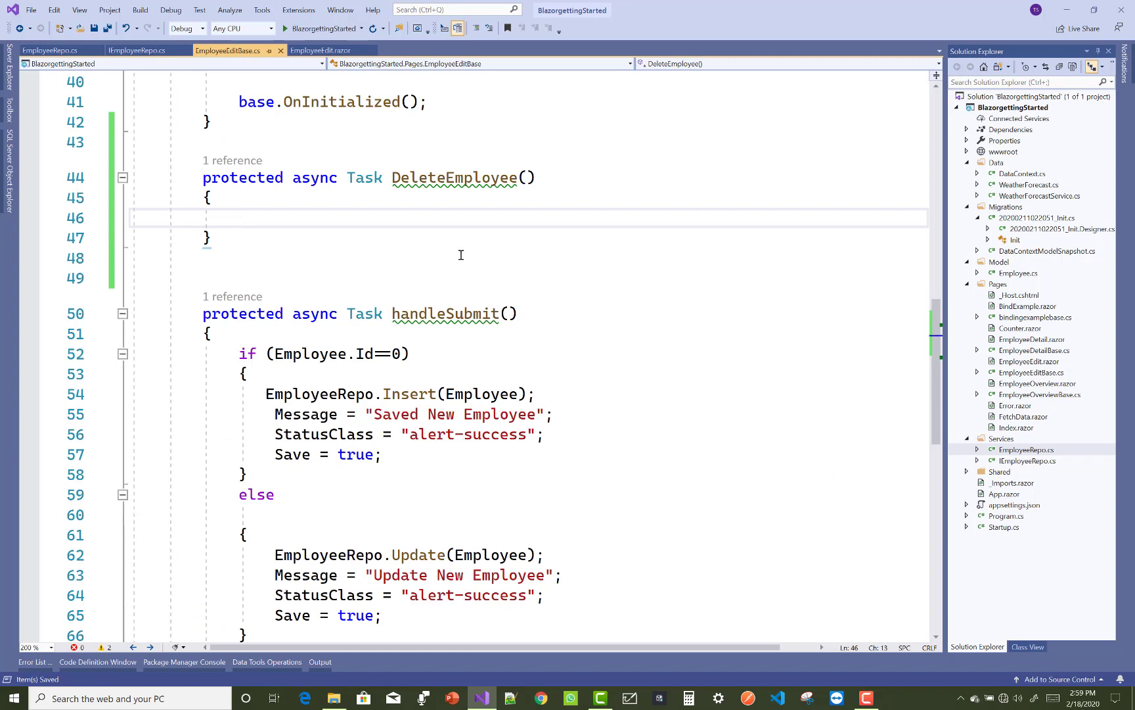
# Make DeleteEmployee call EmployeeRepo.Delete(Employee.Id)
pyautogui.write('Emplo')
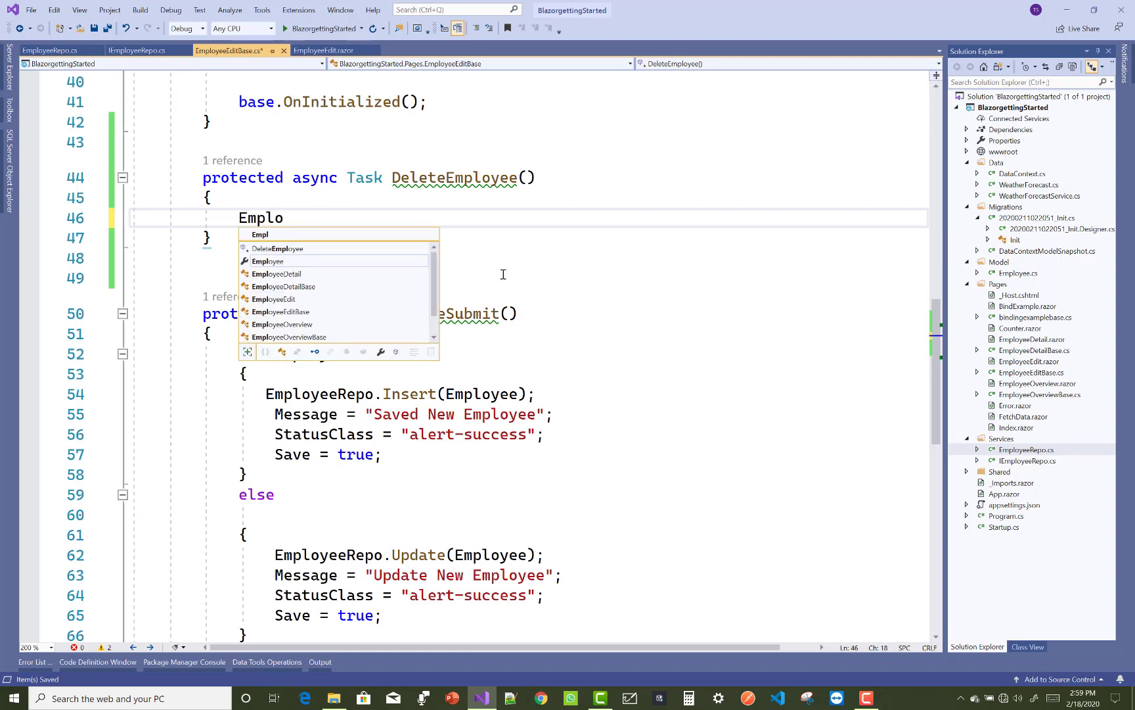
pyautogui.write('yee')
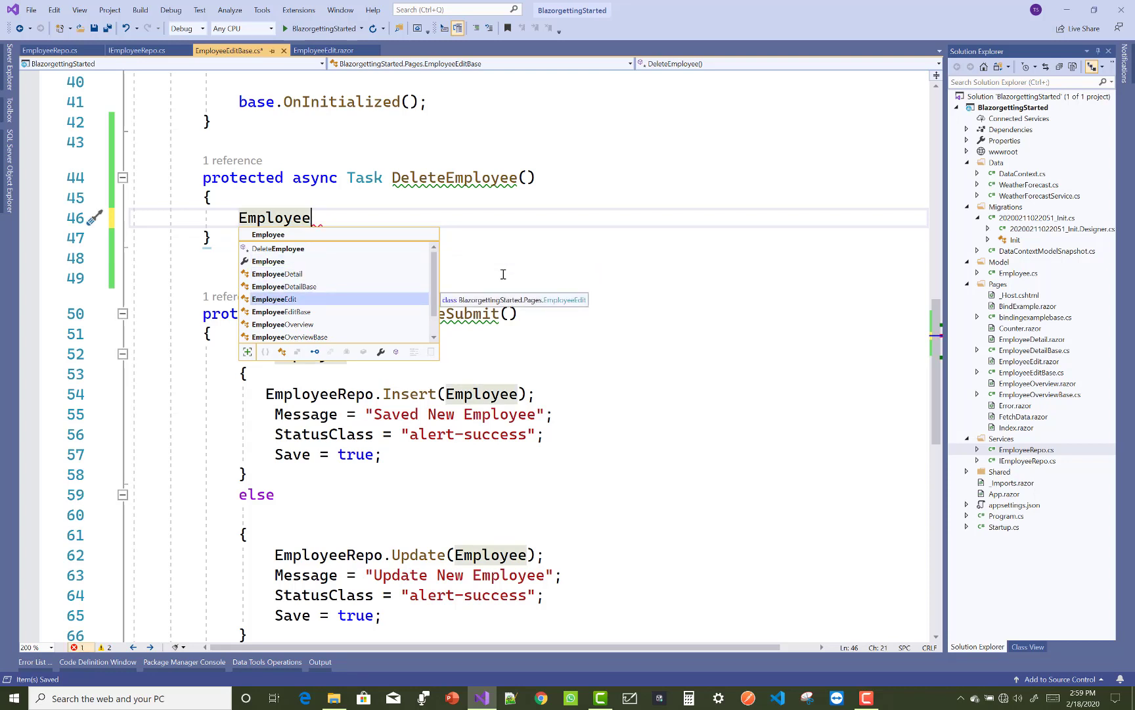
pyautogui.write('Repo')
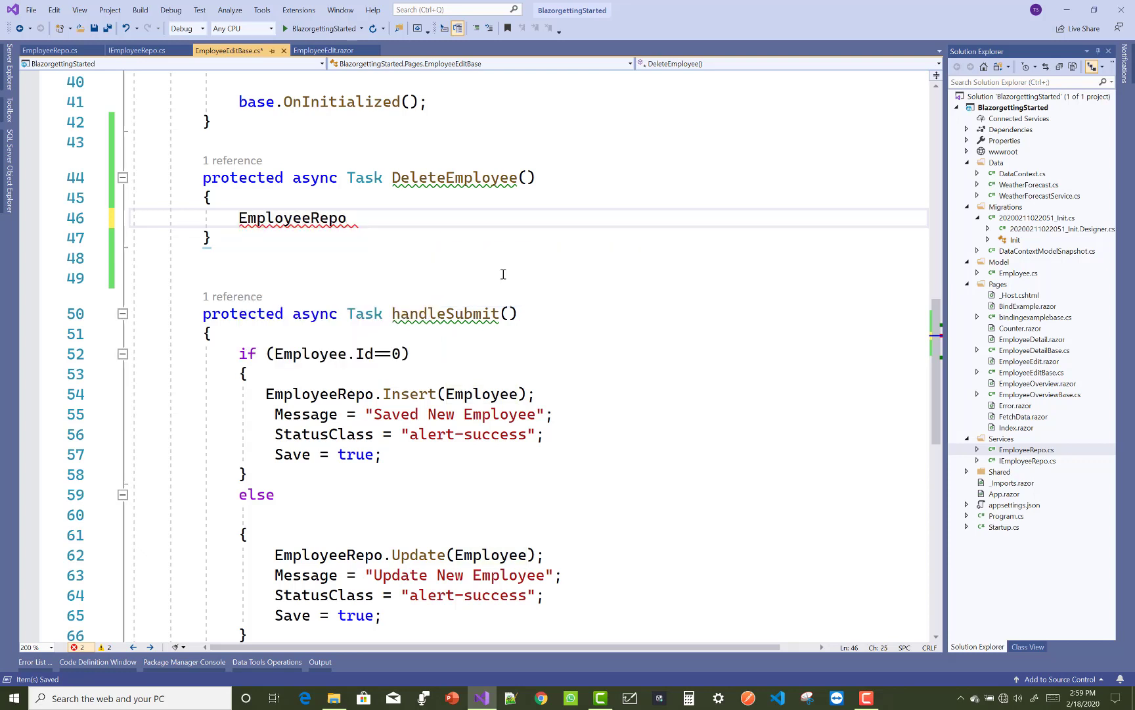
pyautogui.write('.de')
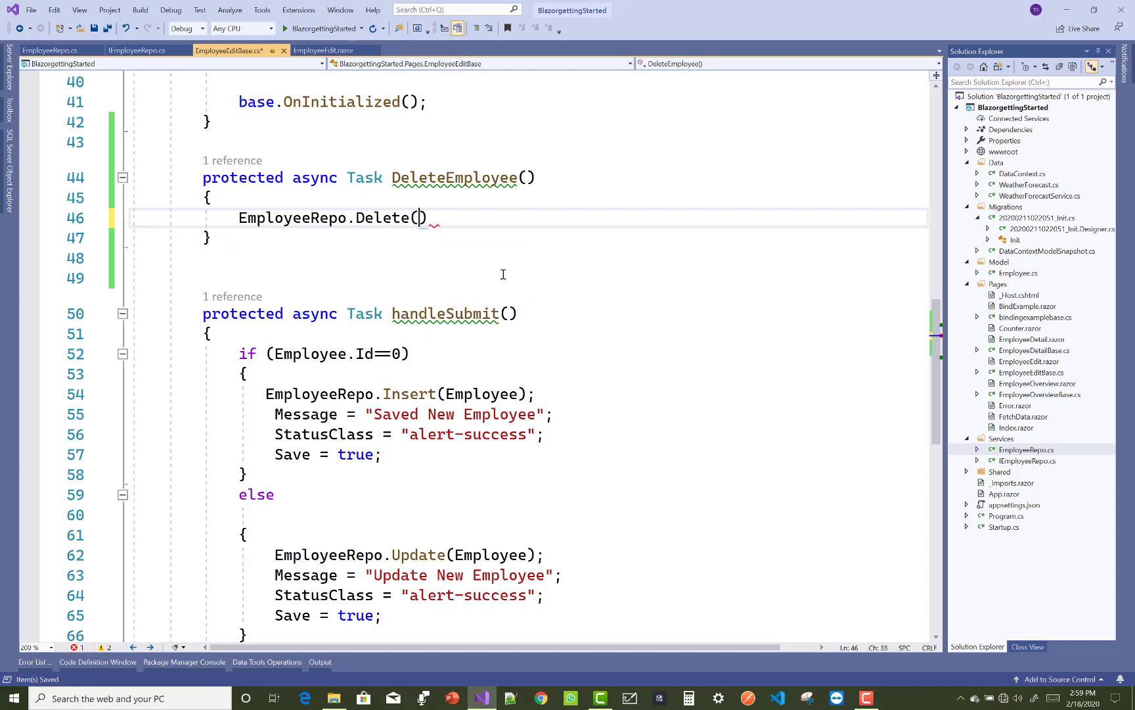
pyautogui.write('Emp')
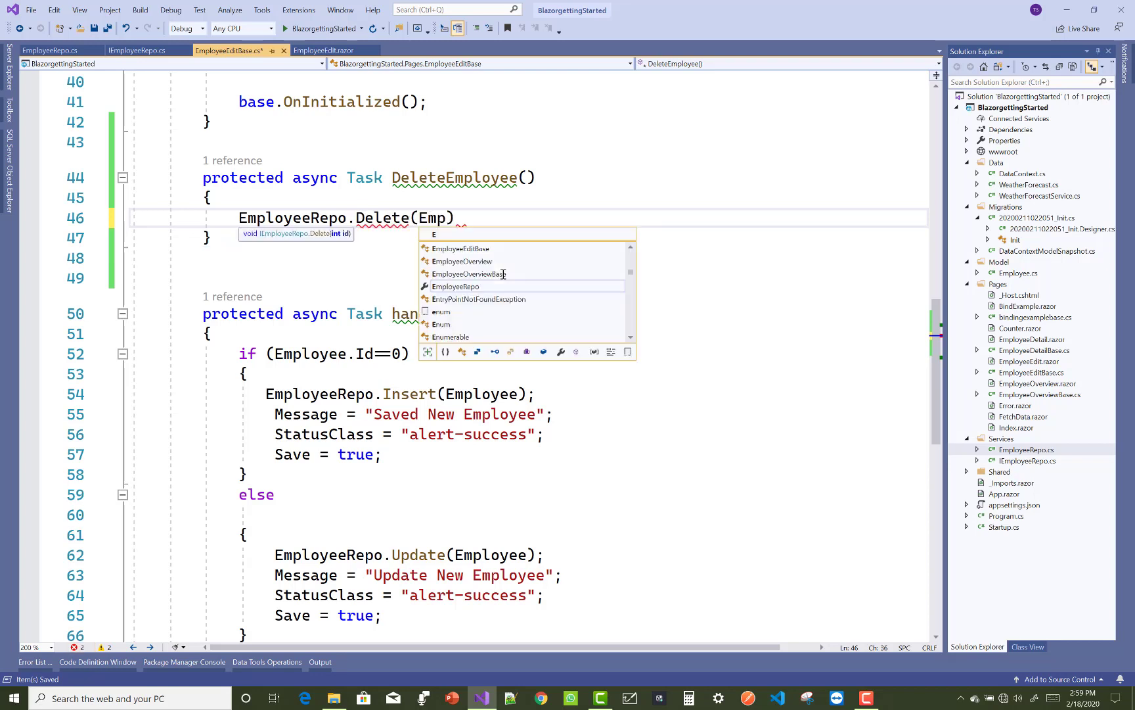
pyautogui.write('loyee')
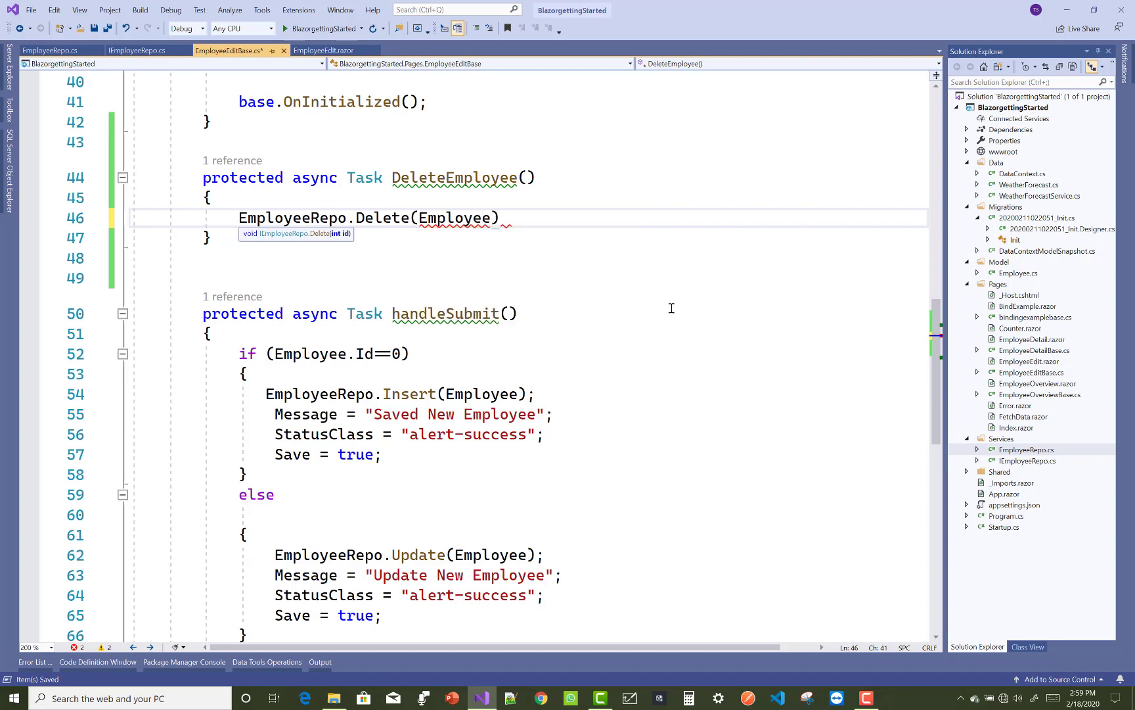
pyautogui.write('.Id')
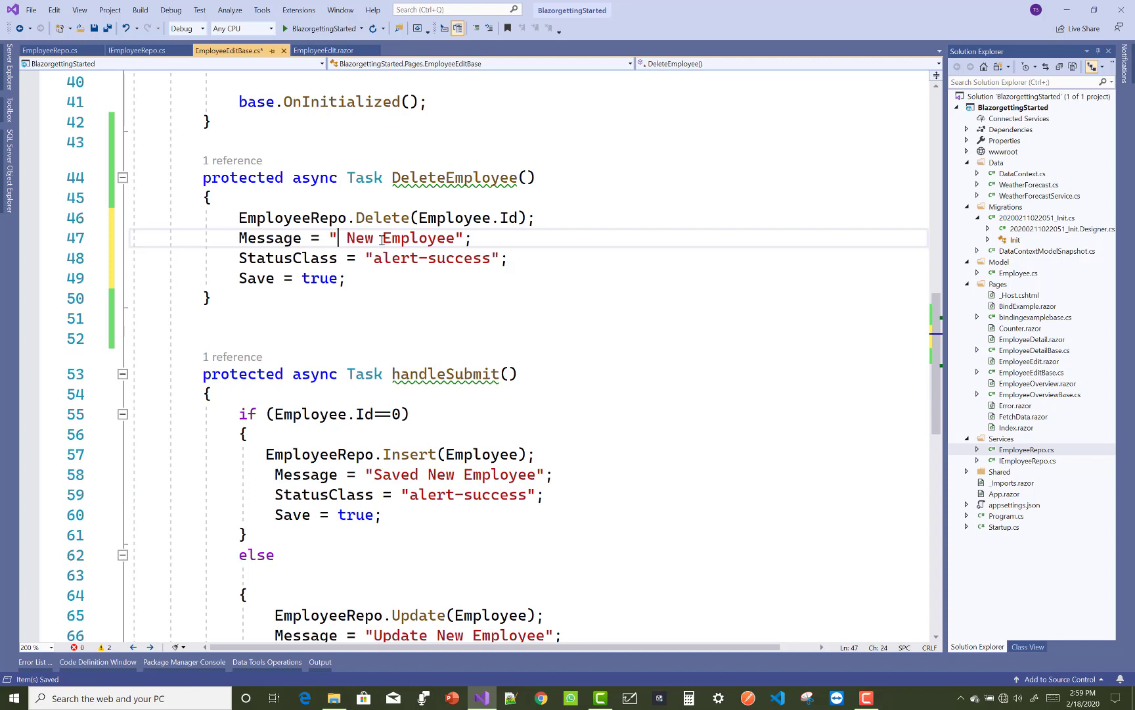
# Set the success message to Delete with status class and Save, and save the file
pyautogui.write('Delete')
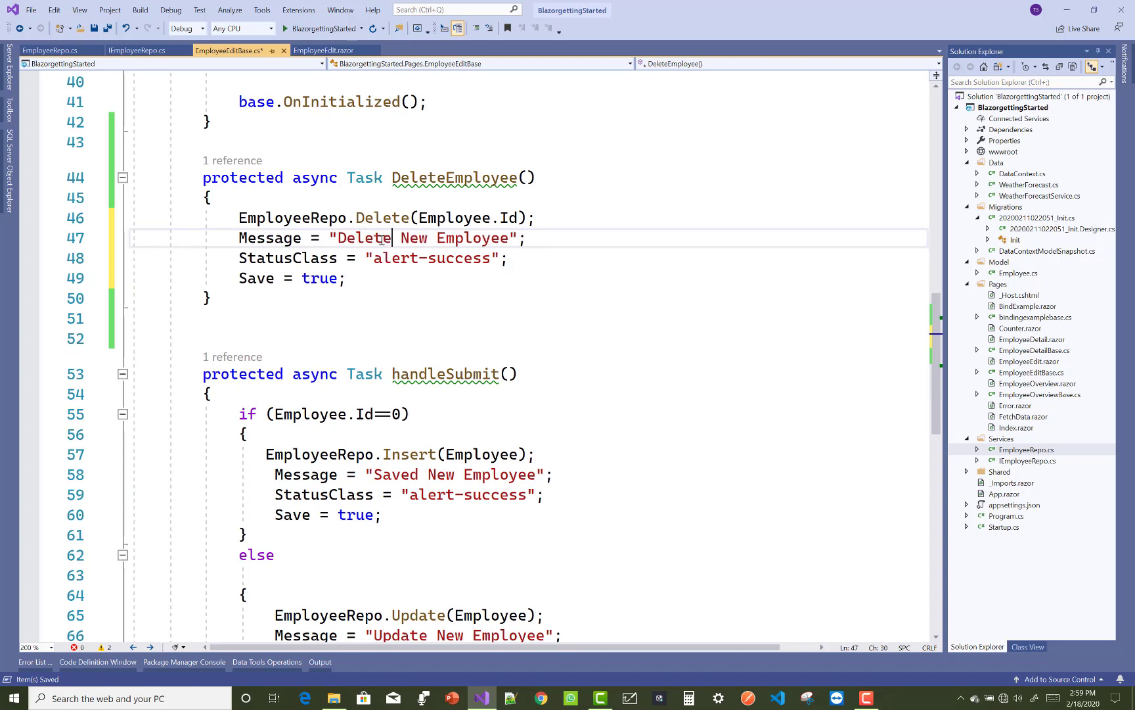
pyautogui.press('Delete')
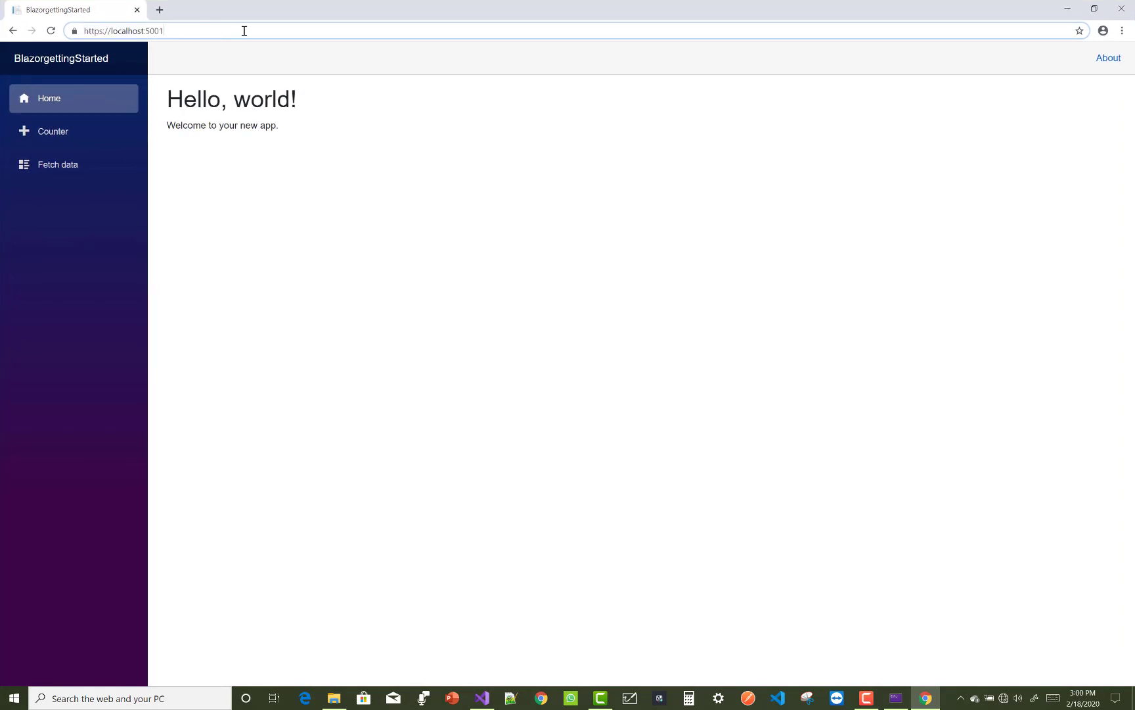
# Navigate Chrome to the running app's /employeeedit/1 page
pyautogui.write('/employeeedit/1')
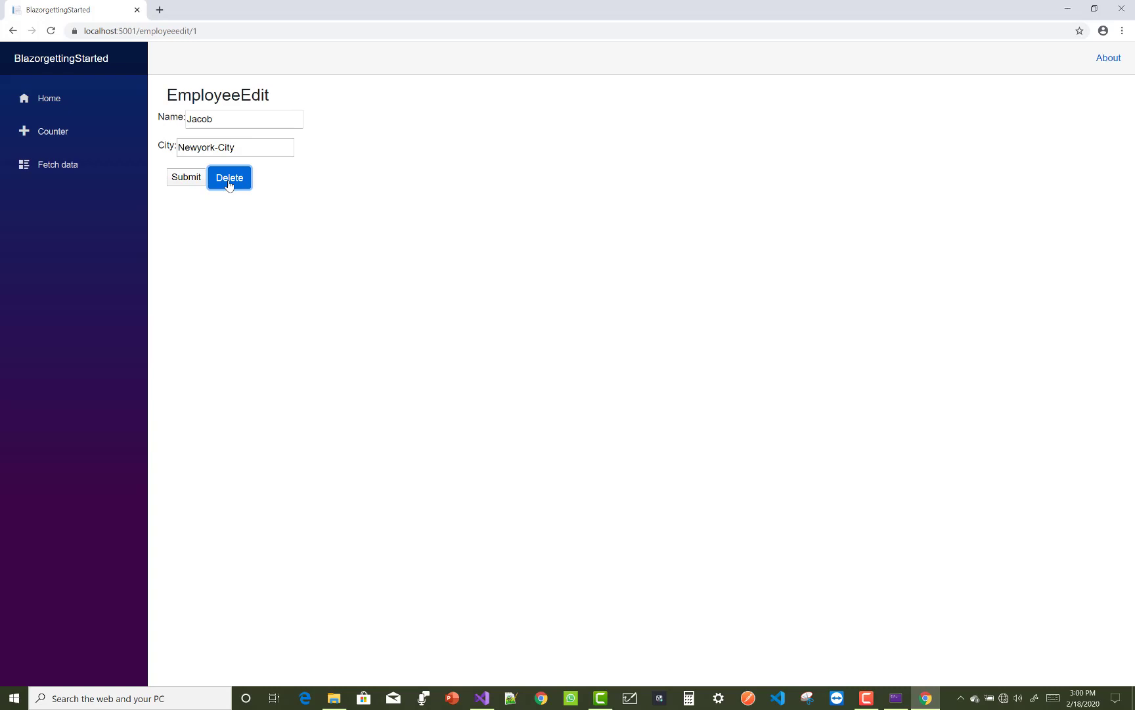
# Delete employee 1, reload /employeeedit/1, and select the resulting EditForm Model exception text
pyautogui.click(229, 178)
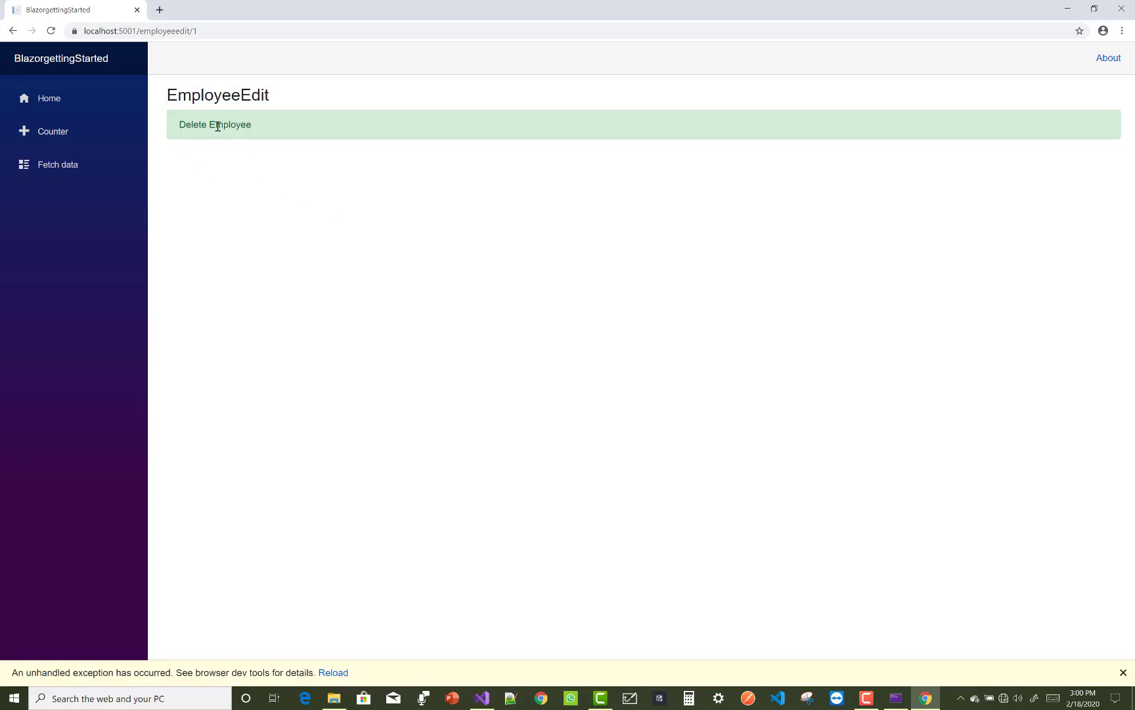
pyautogui.click(217, 30)
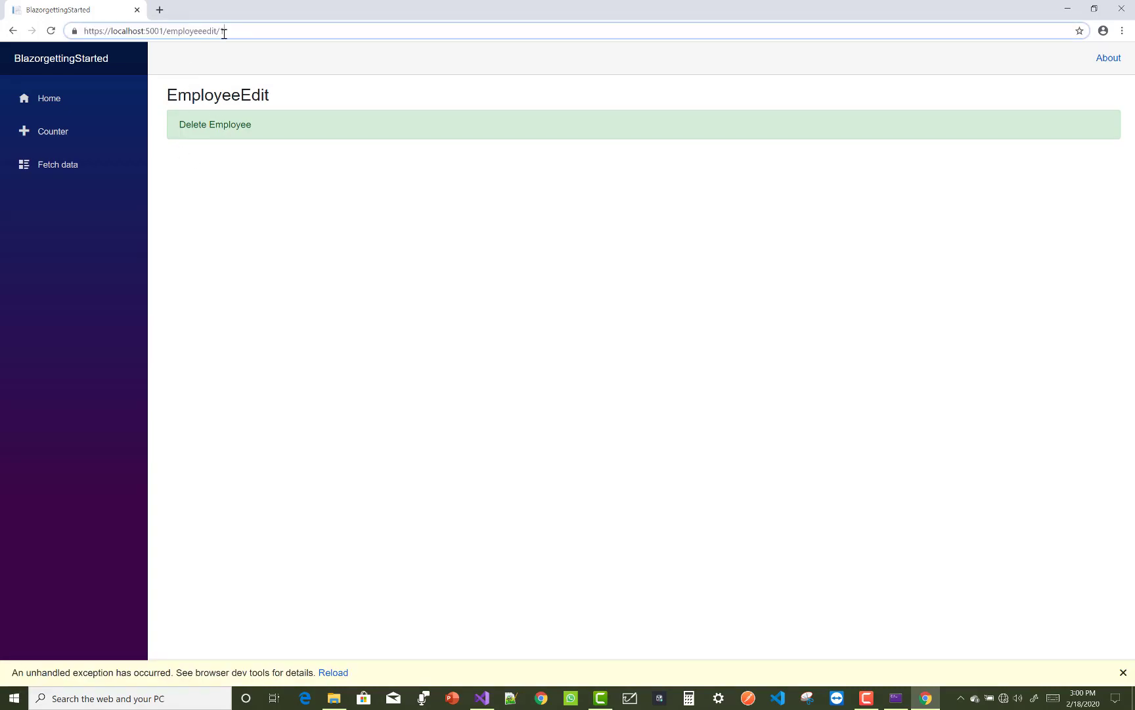
pyautogui.write('1')
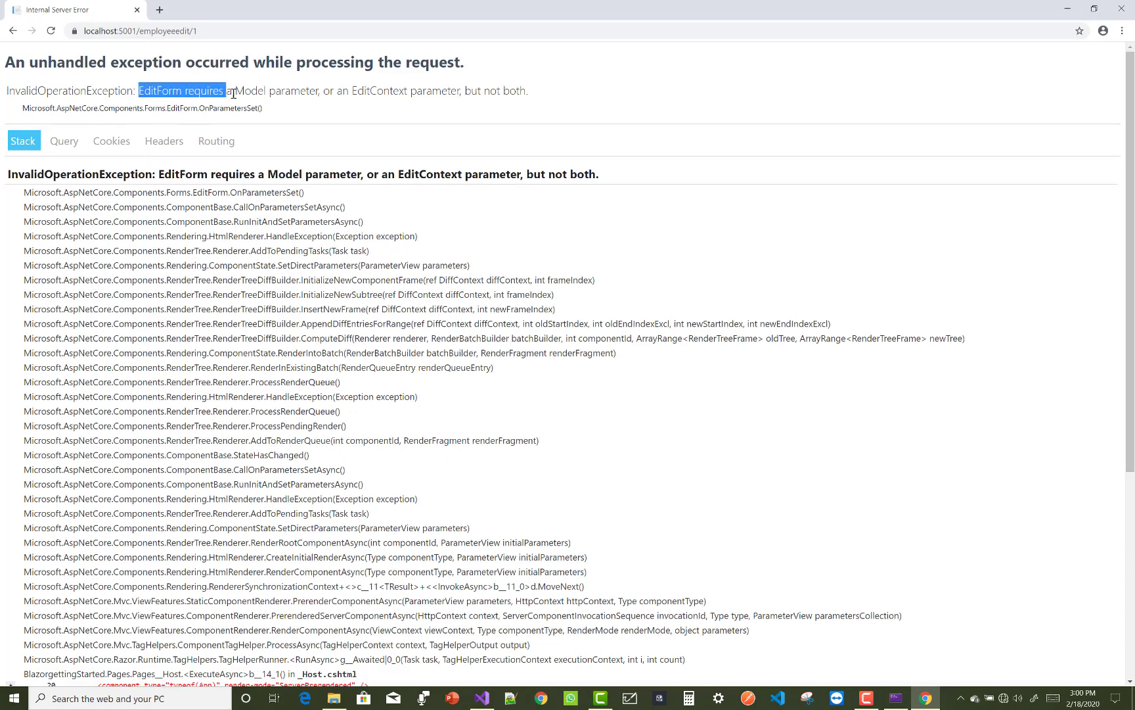
pyautogui.moveTo(224, 91); pyautogui.dragTo(524, 90)
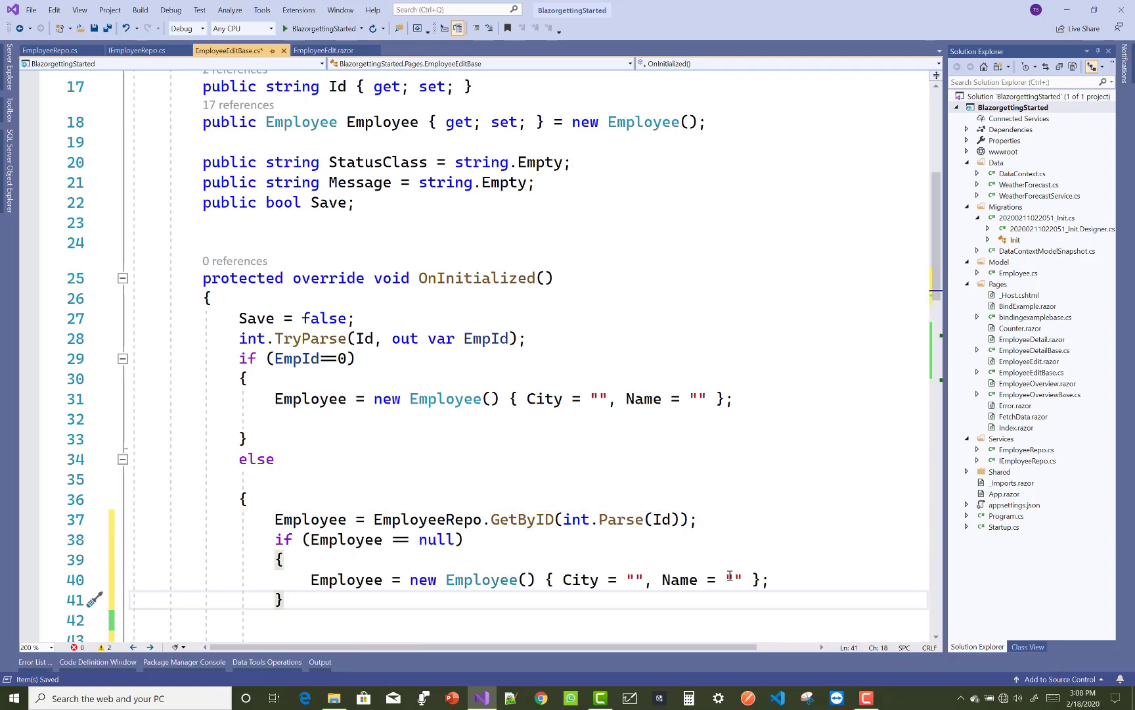
# Review OnInitialized where a new empty Employee is created when GetByID returns null
pyautogui.scroll(-3)
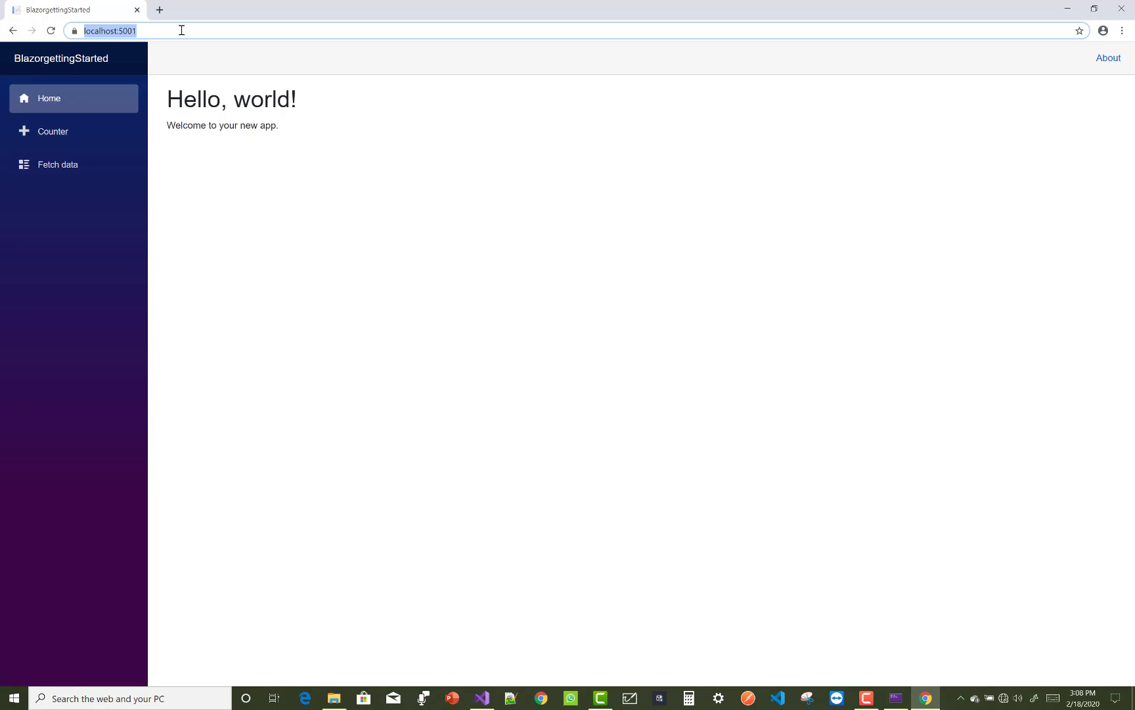
# Navigate to localhost:5001/employeeedit/1 to reload the deleted employee's edit page
pyautogui.write('employeeedit')
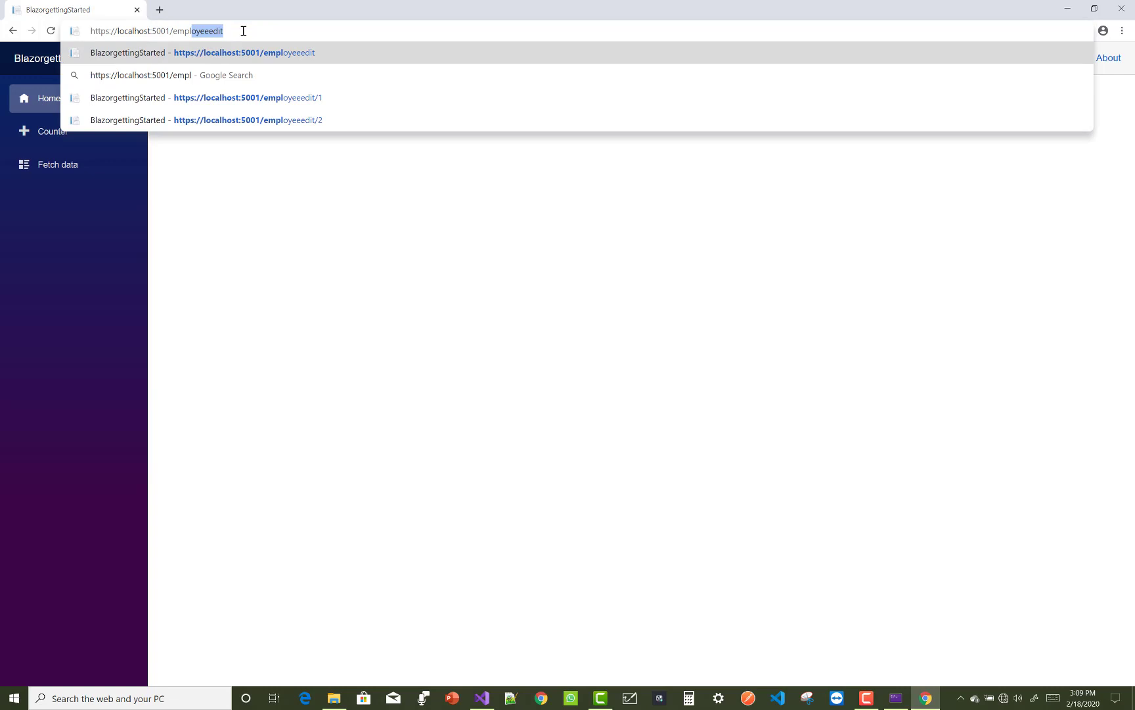
pyautogui.press('Backspace')
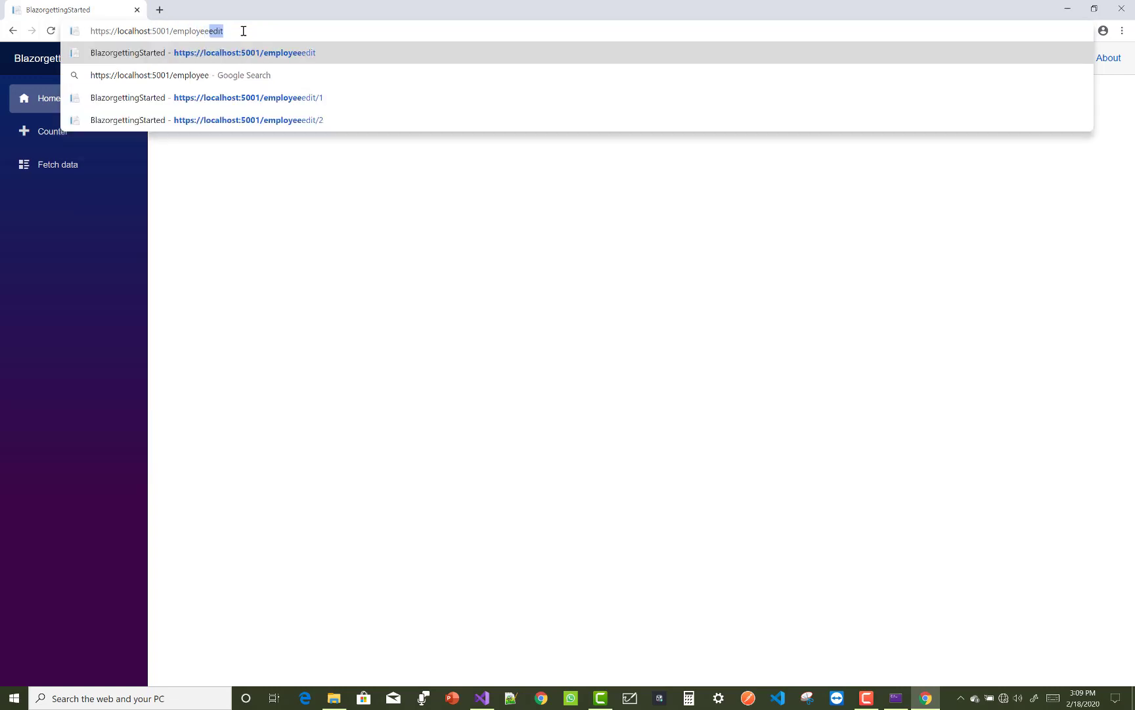
pyautogui.click(247, 97)
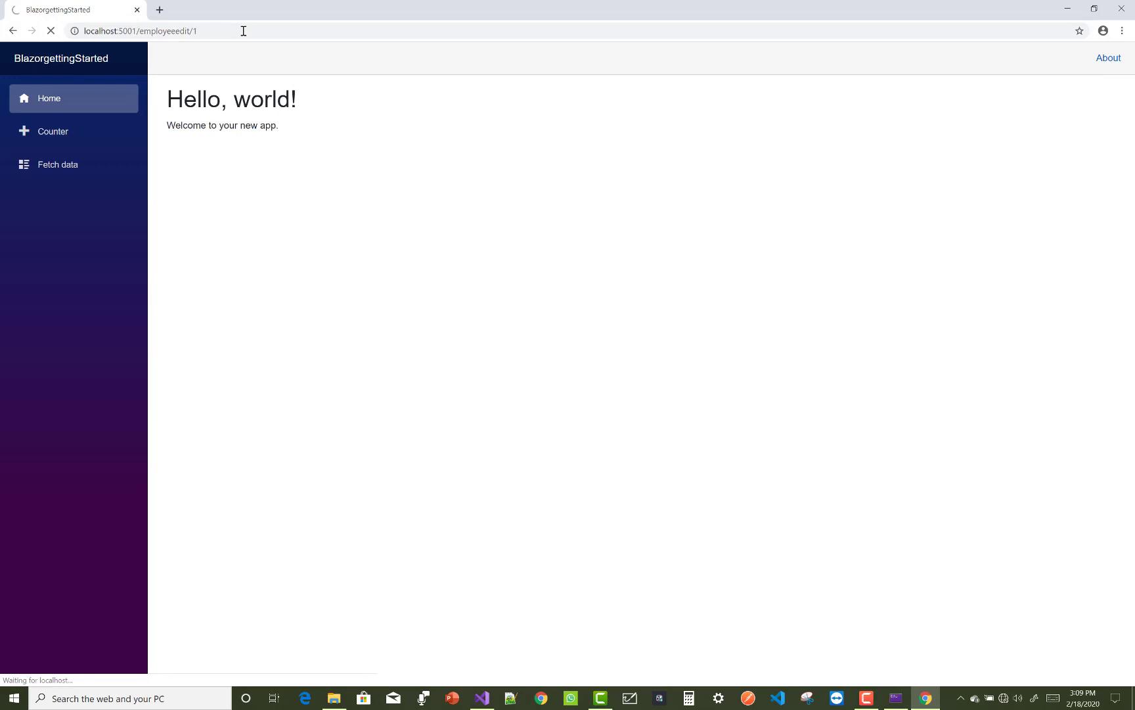